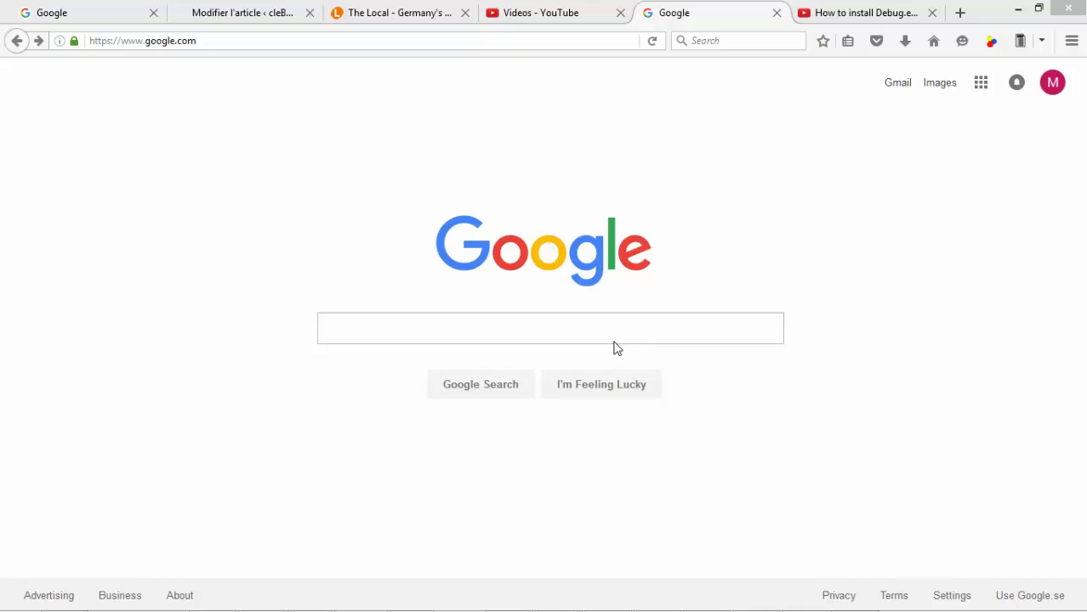
# - Search Google for DOSBox to bring up results including the downloads page
pyautogui.click(551, 329)
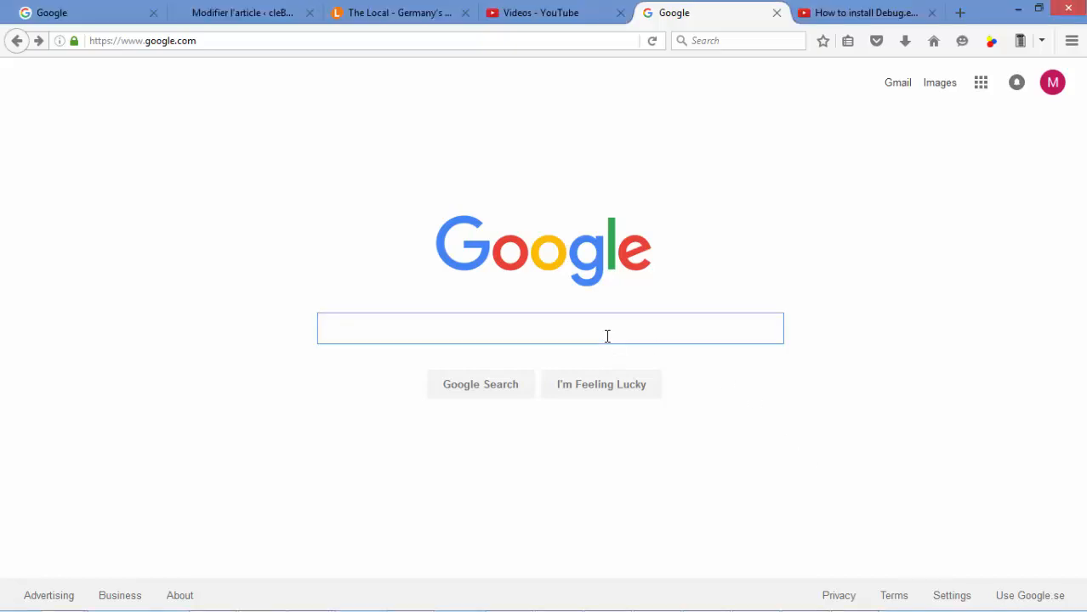
pyautogui.write('Dosbox')
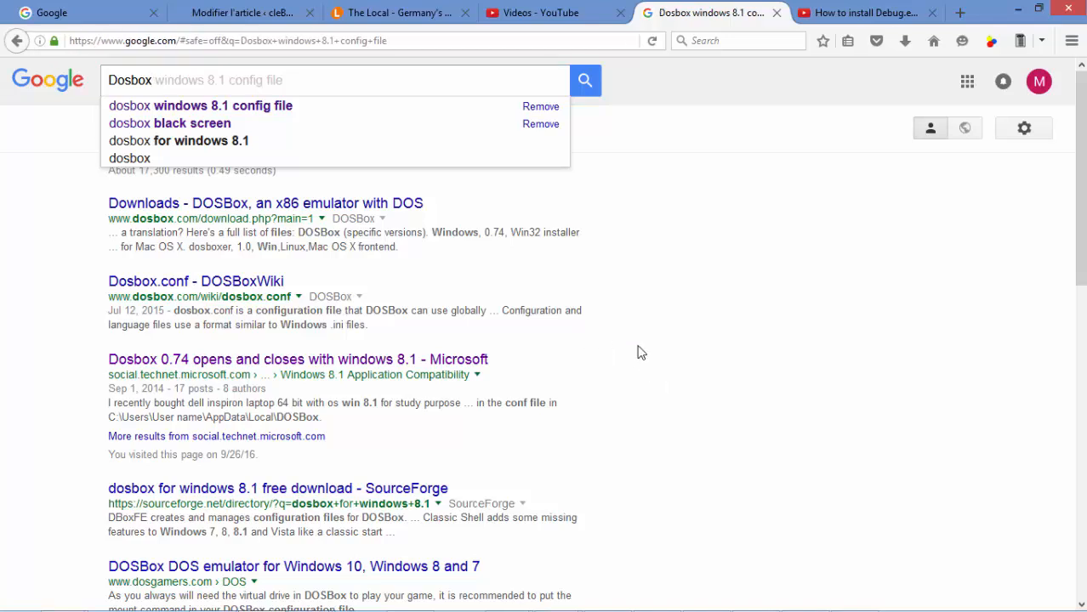
pyautogui.moveTo(272, 232)
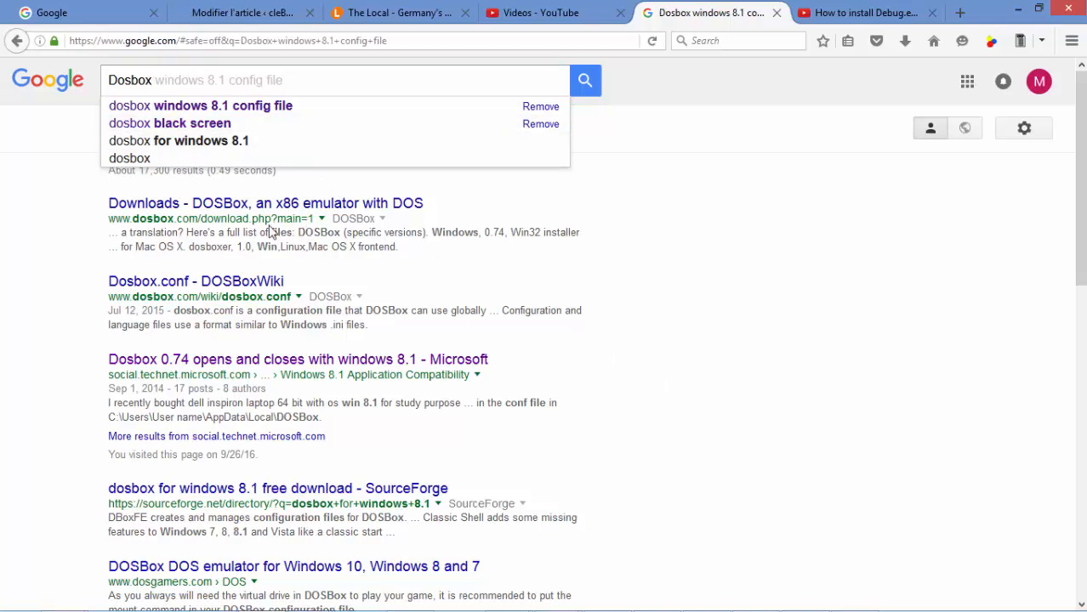
pyautogui.moveTo(208, 231)
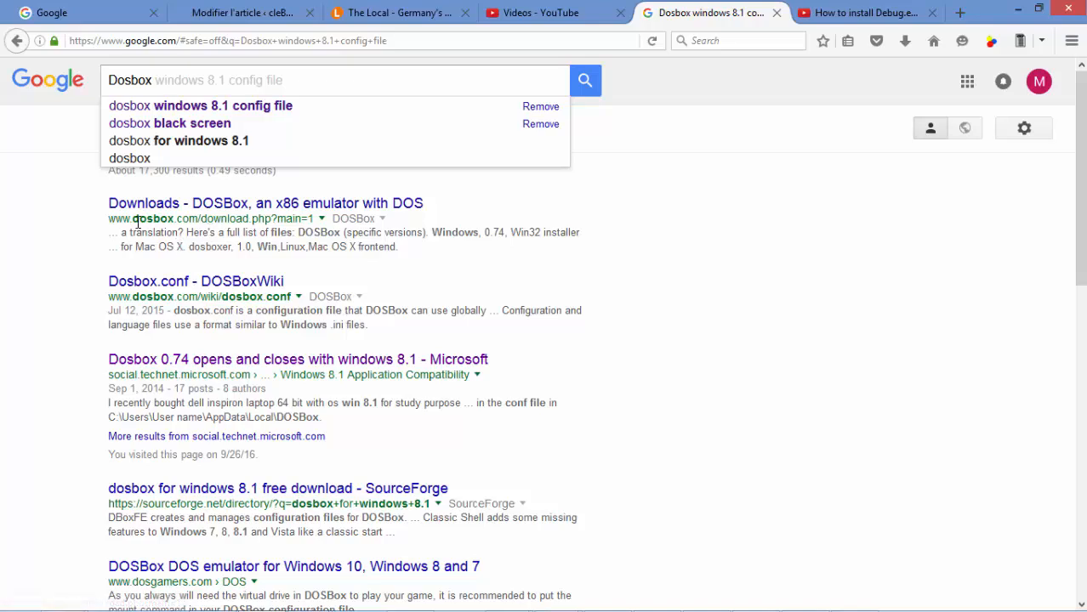
pyautogui.moveTo(137, 220)
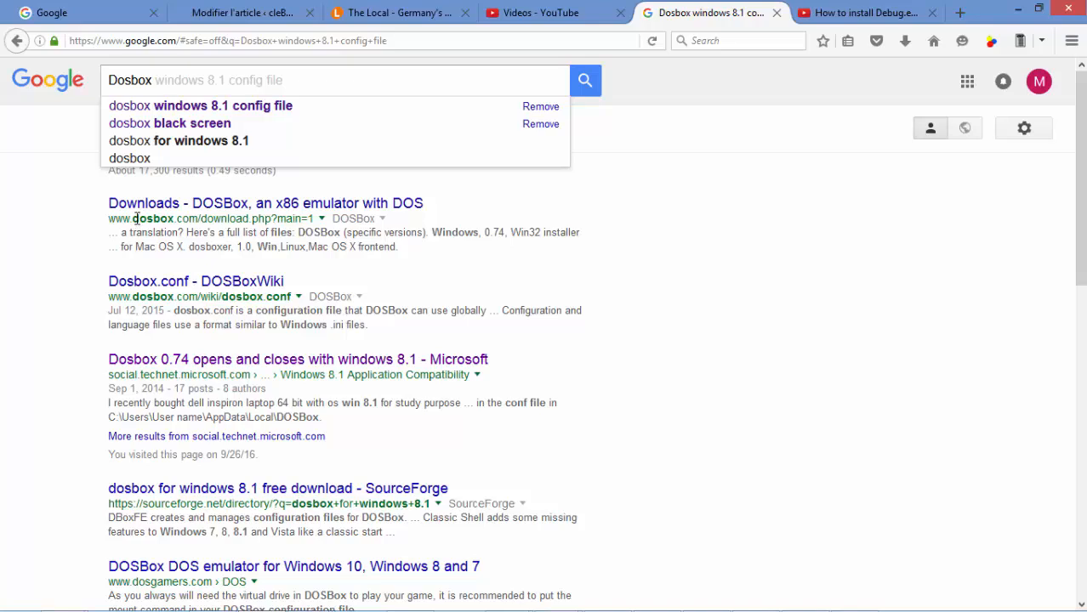
pyautogui.moveTo(196, 218)
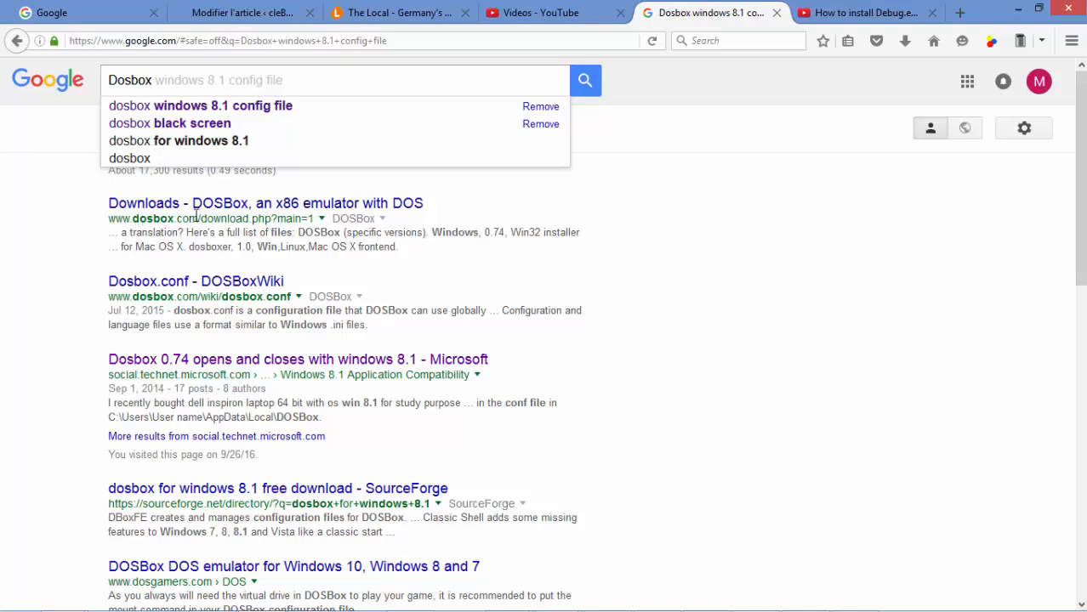
# - Reach the DOSBox downloads file list showing the 0.74 Windows installer
pyautogui.click(265, 202)
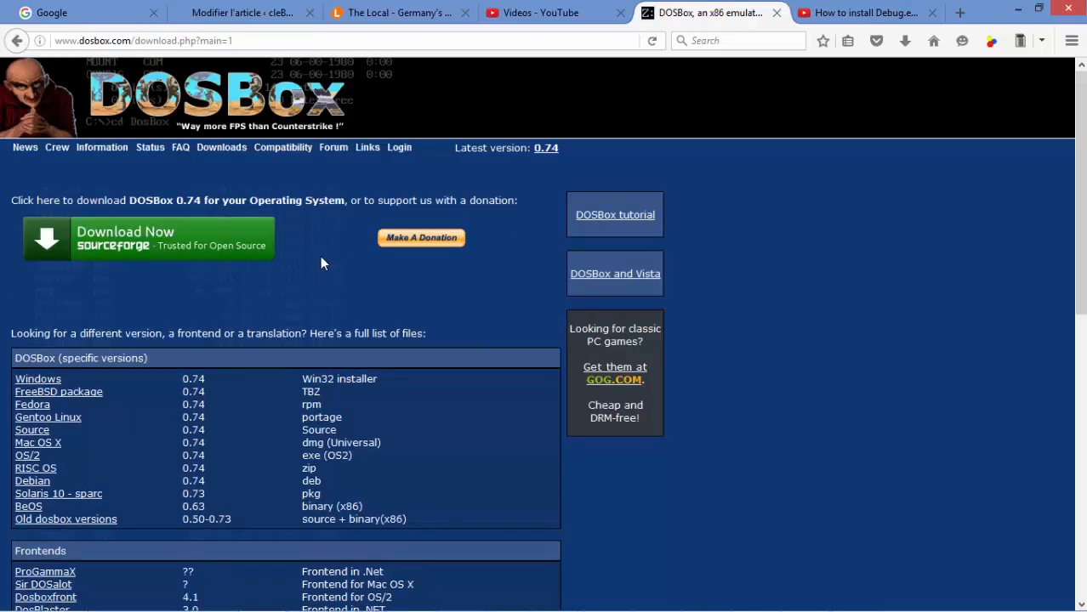
pyautogui.moveTo(837, 332)
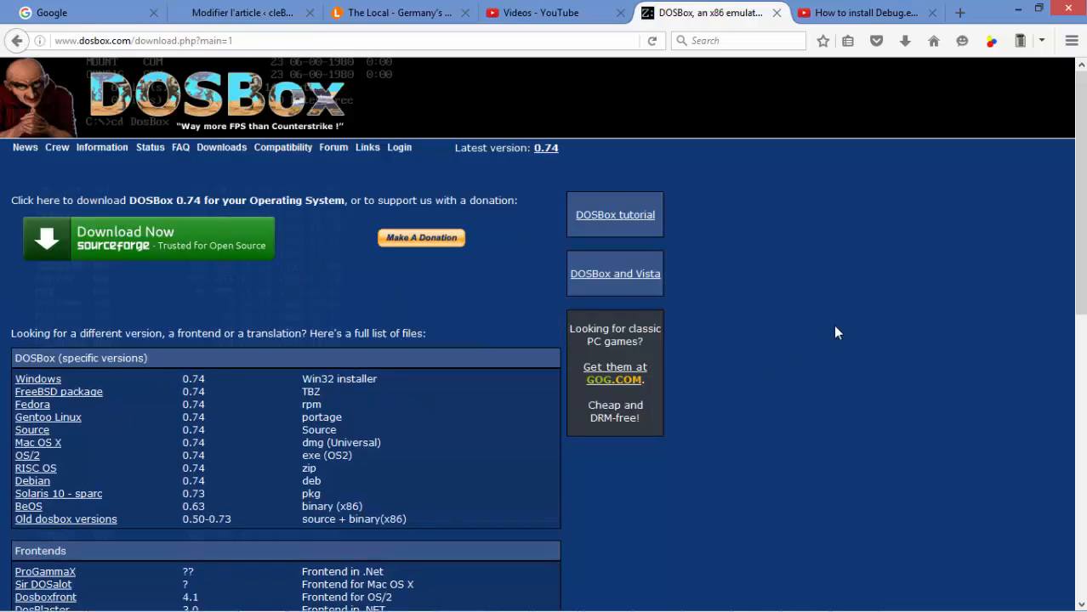
pyautogui.scroll(-3)
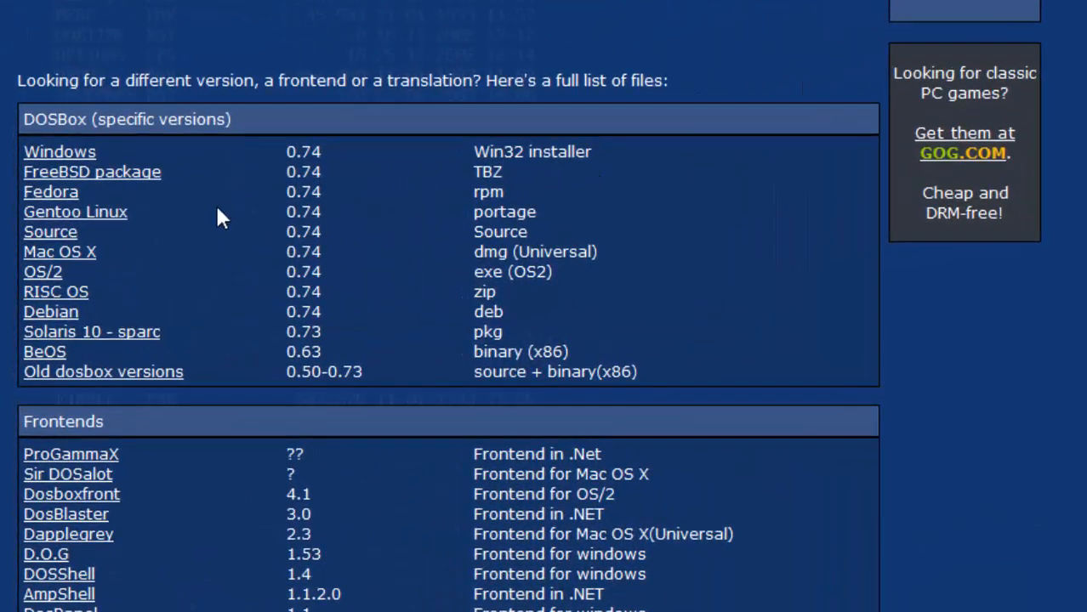
pyautogui.moveTo(178, 170)
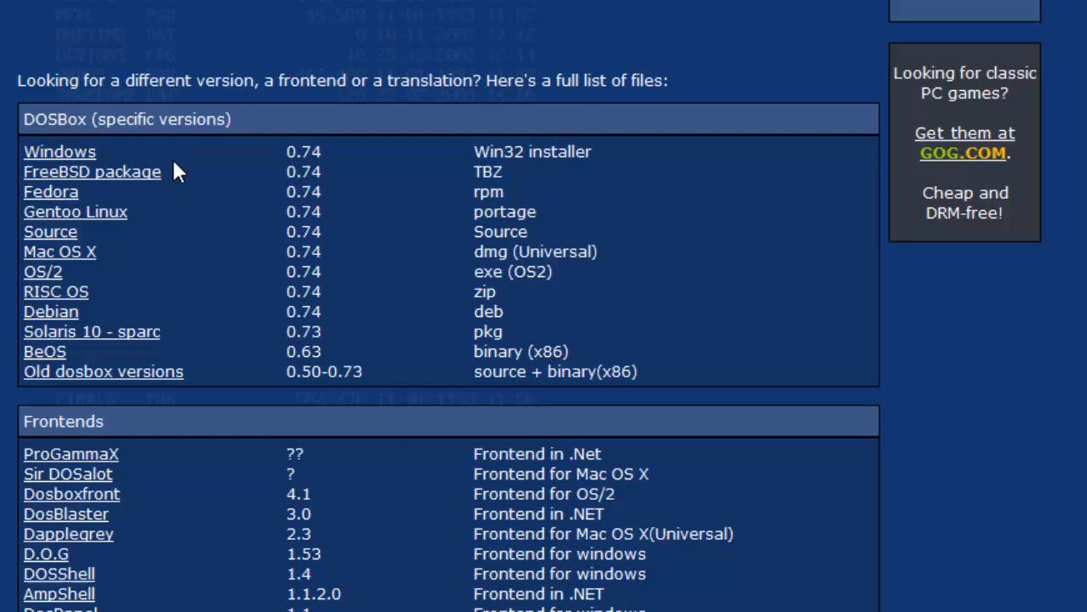
pyautogui.moveTo(126, 153)
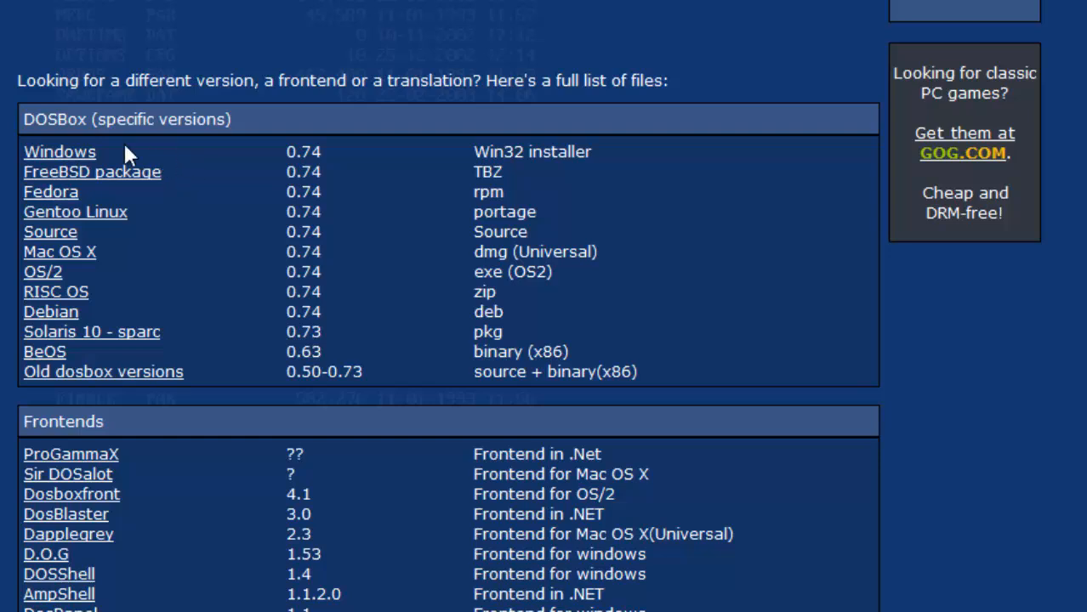
pyautogui.moveTo(101, 160)
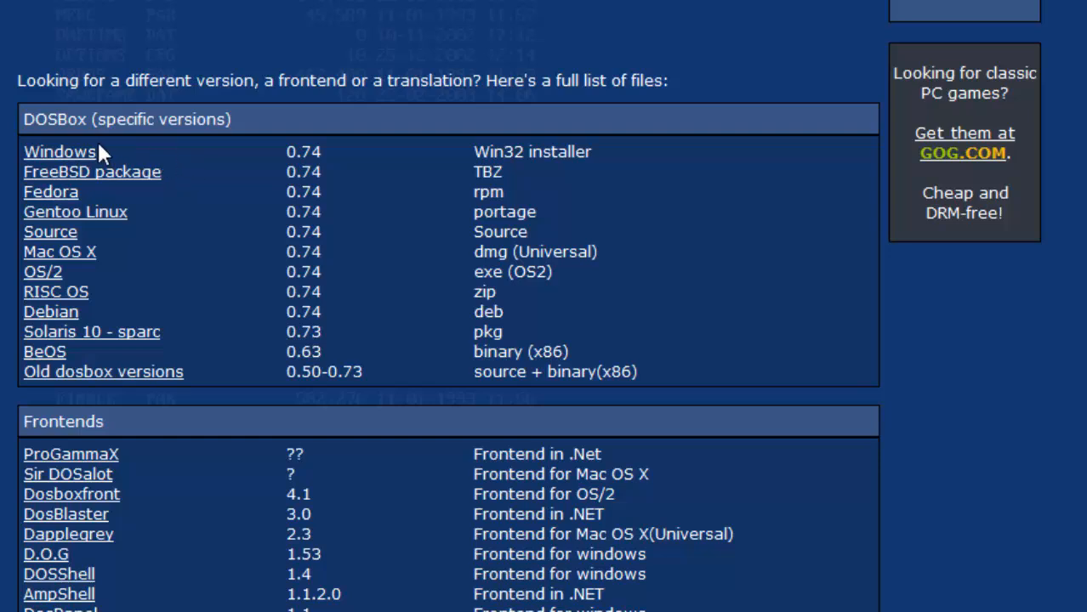
pyautogui.moveTo(281, 156)
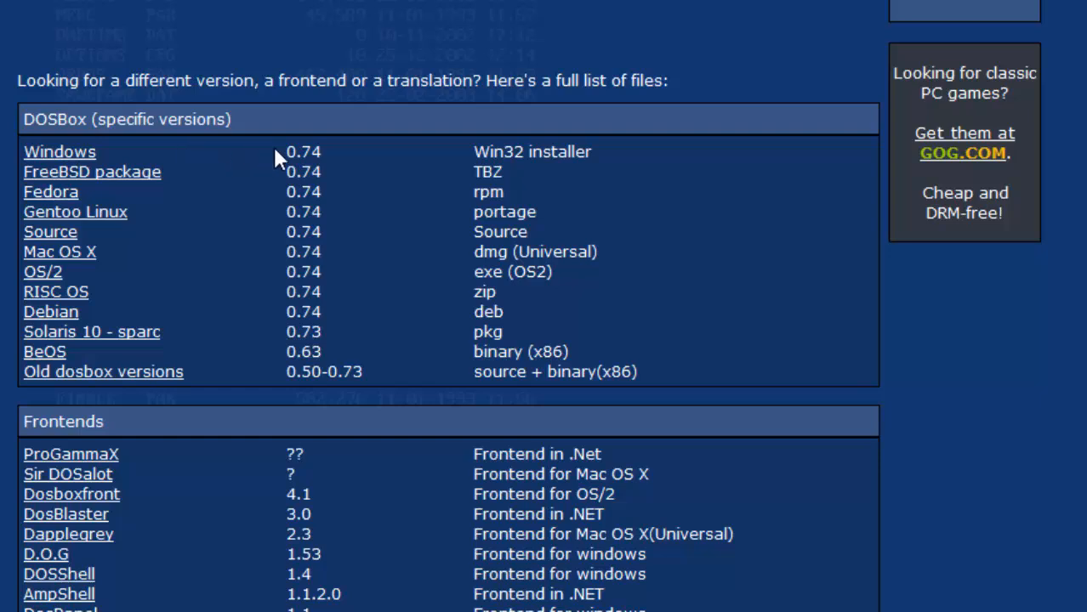
pyautogui.moveTo(281, 156)
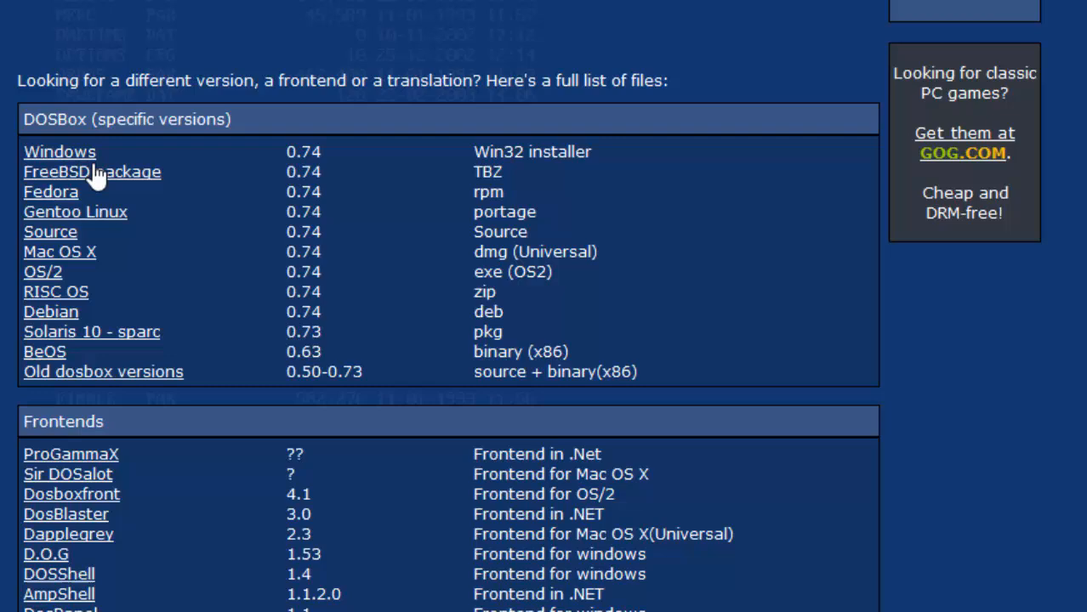
pyautogui.moveTo(544, 152)
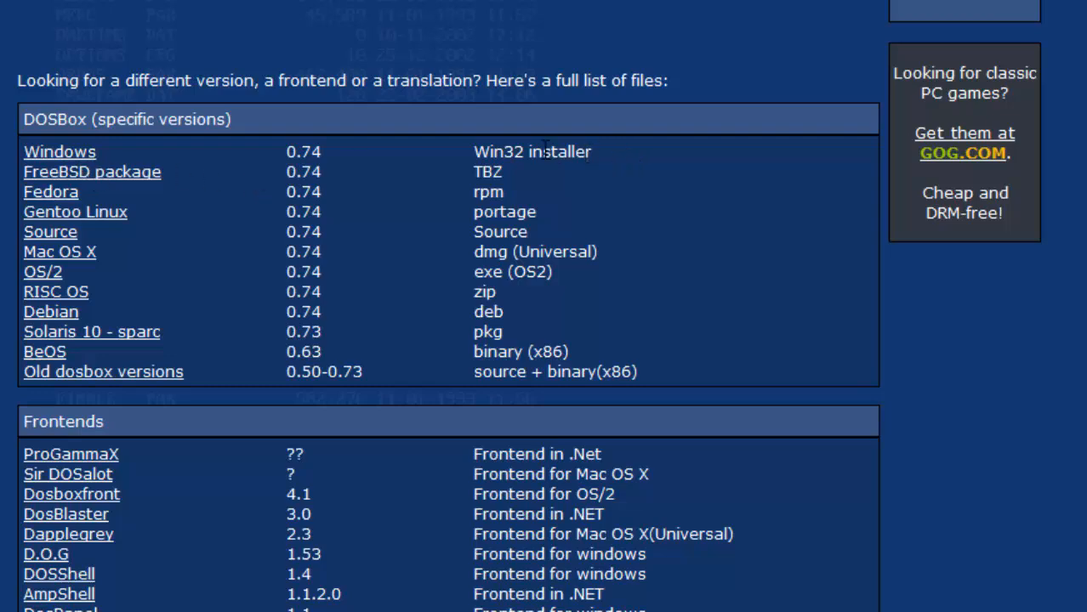
pyautogui.scroll(-3)
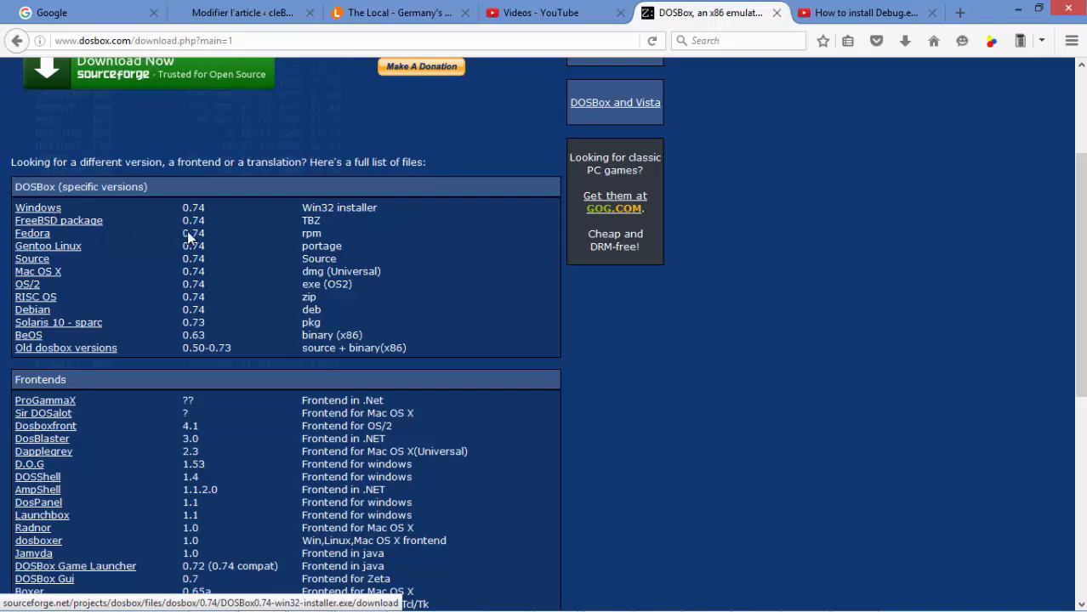
# - Save the DOSBox 0.74 Win32 installer (1.4 MB) and show it in the downloads list
pyautogui.click(38, 208)
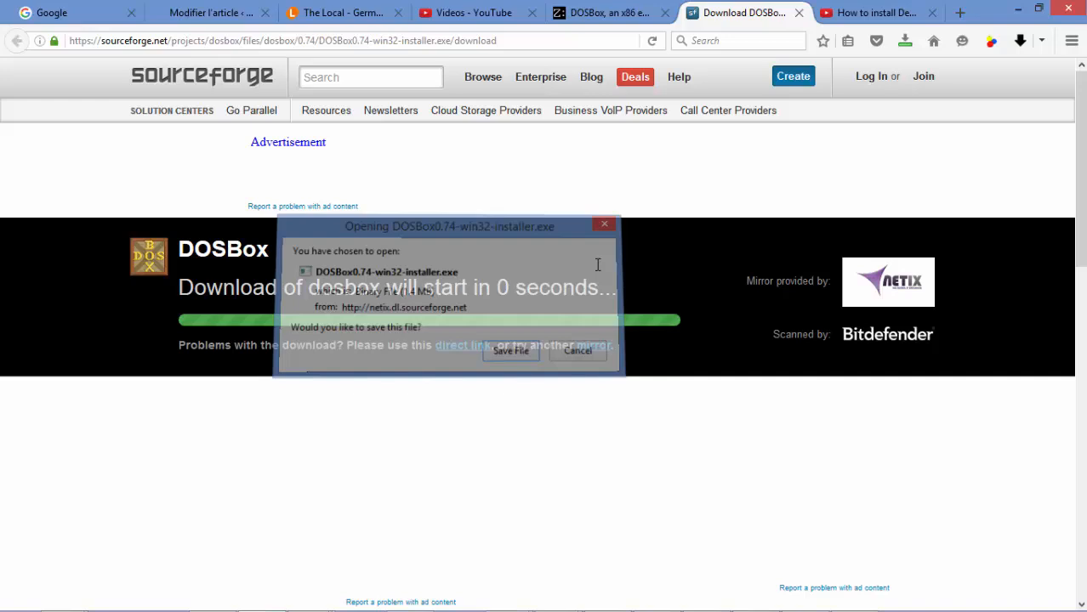
pyautogui.click(510, 350)
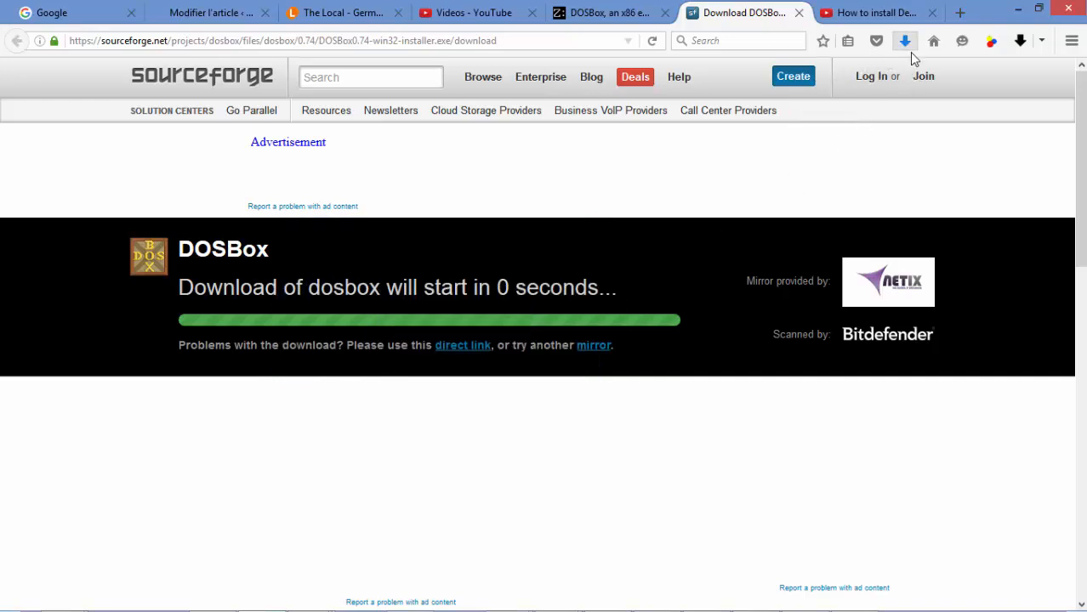
pyautogui.moveTo(910, 55)
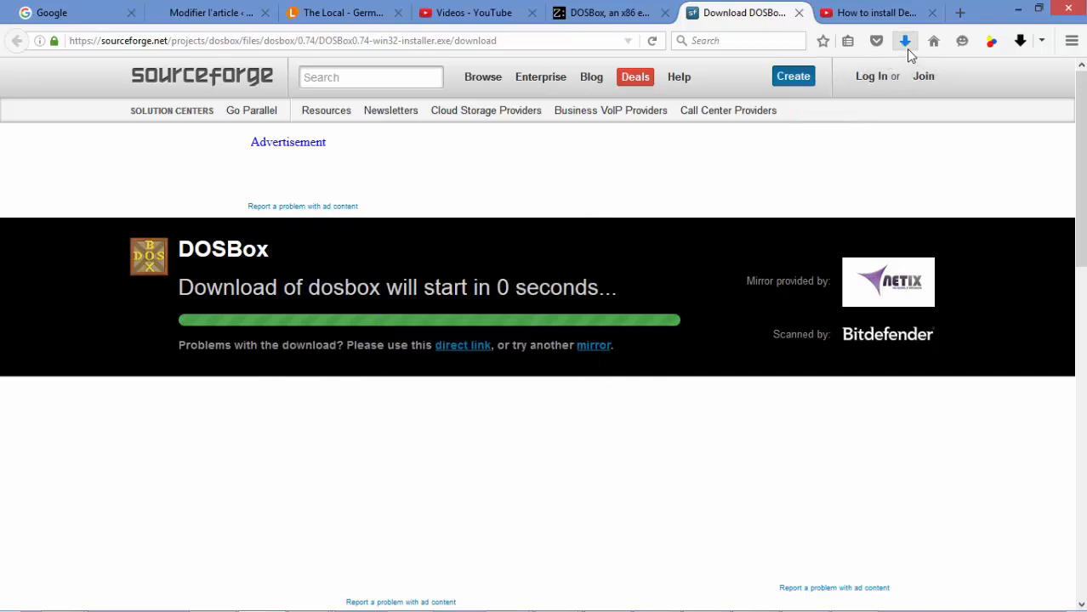
pyautogui.click(905, 40)
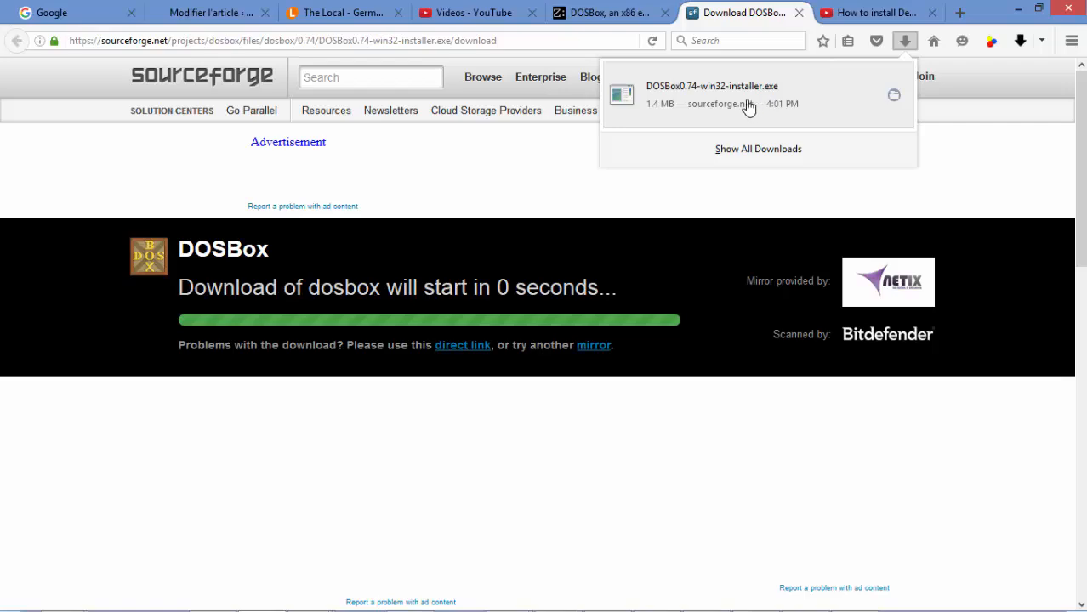
# - Run the DOSBox 0.74 installer through license and components, then close it at the destination folder step
pyautogui.doubleClick(711, 96)
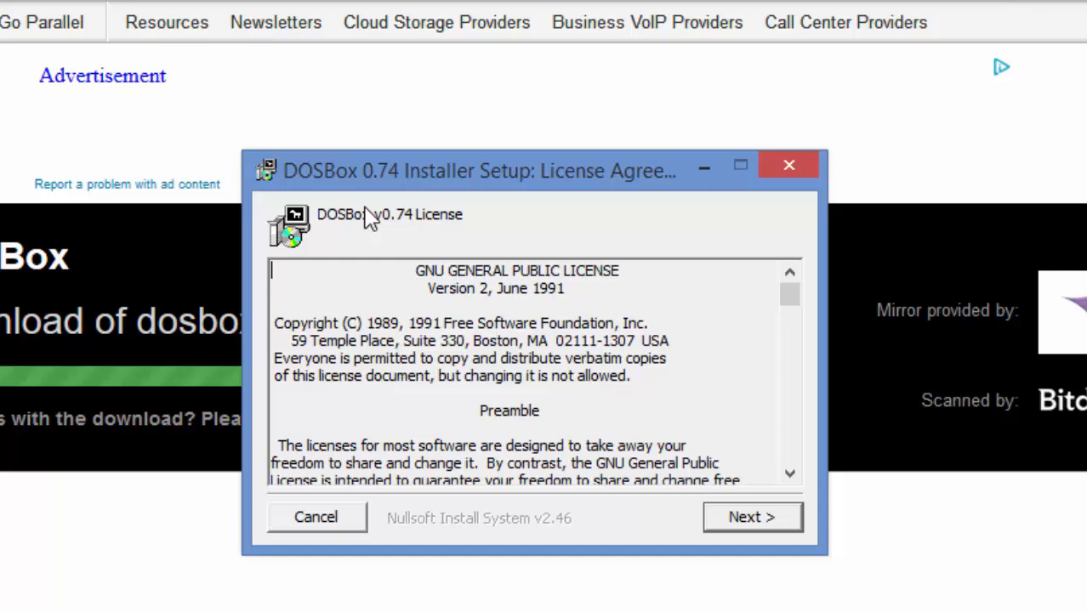
pyautogui.moveTo(631, 436)
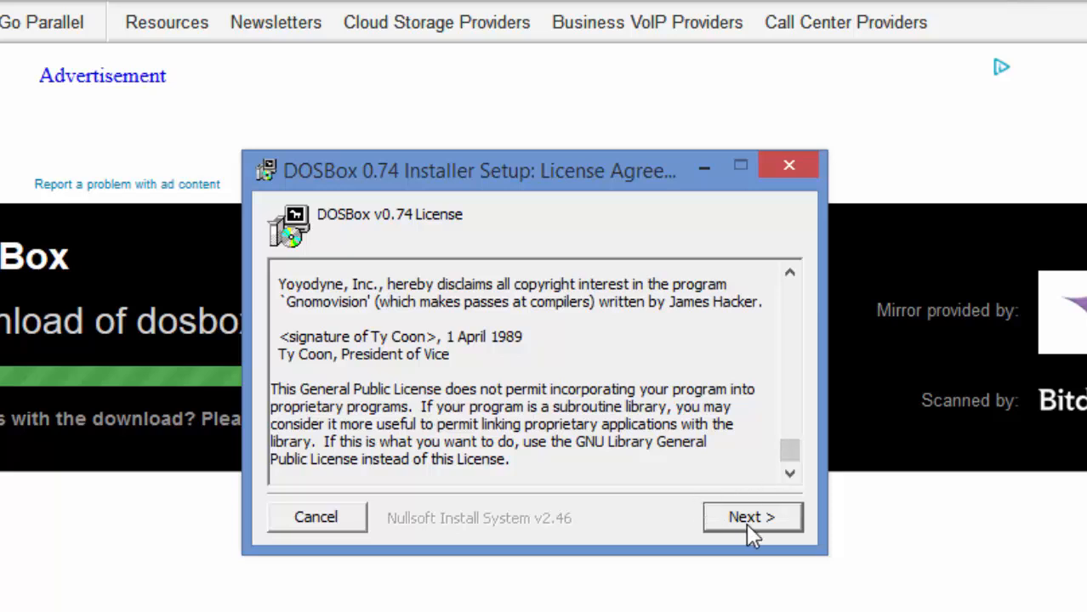
pyautogui.click(752, 517)
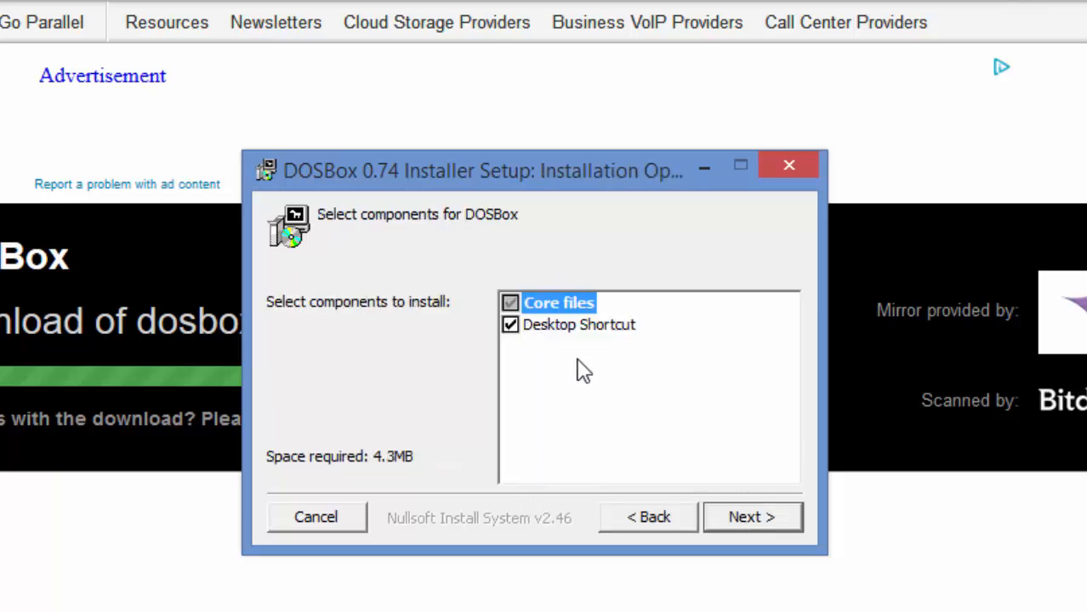
pyautogui.moveTo(570, 352)
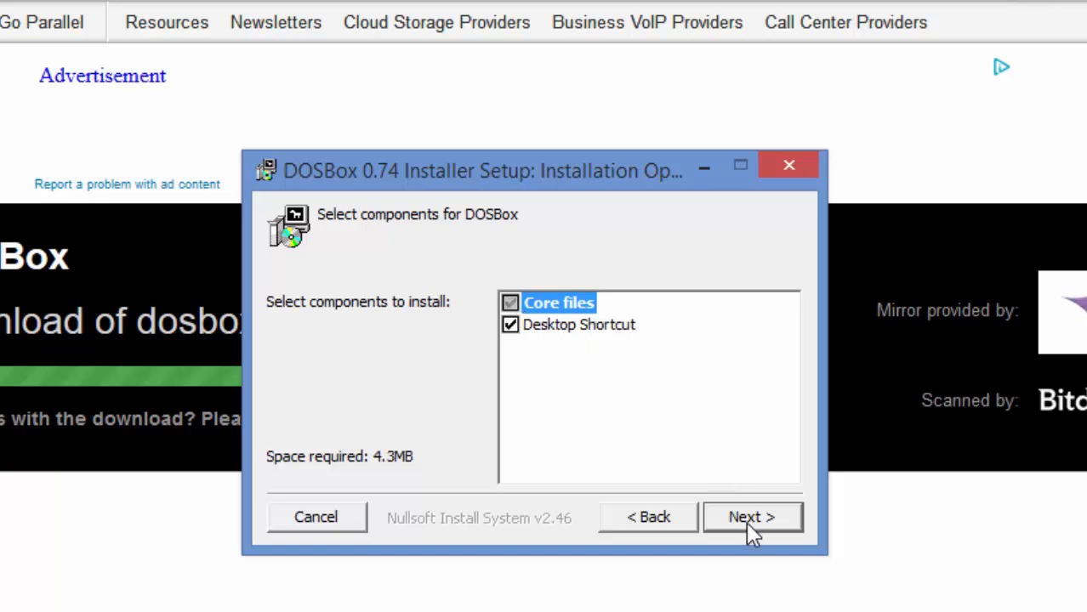
pyautogui.click(752, 517)
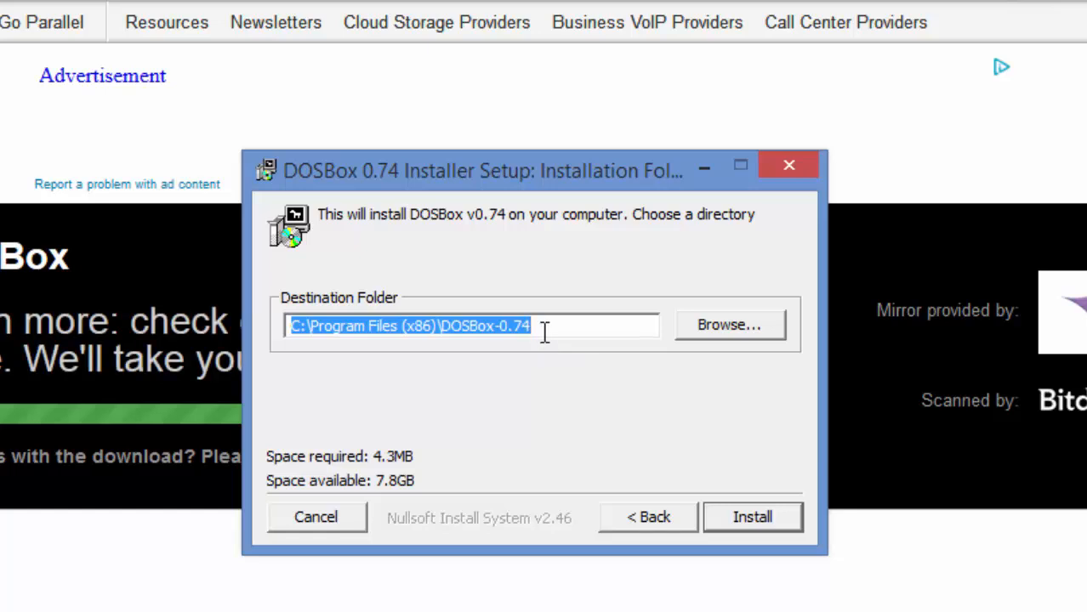
pyautogui.moveTo(656, 462)
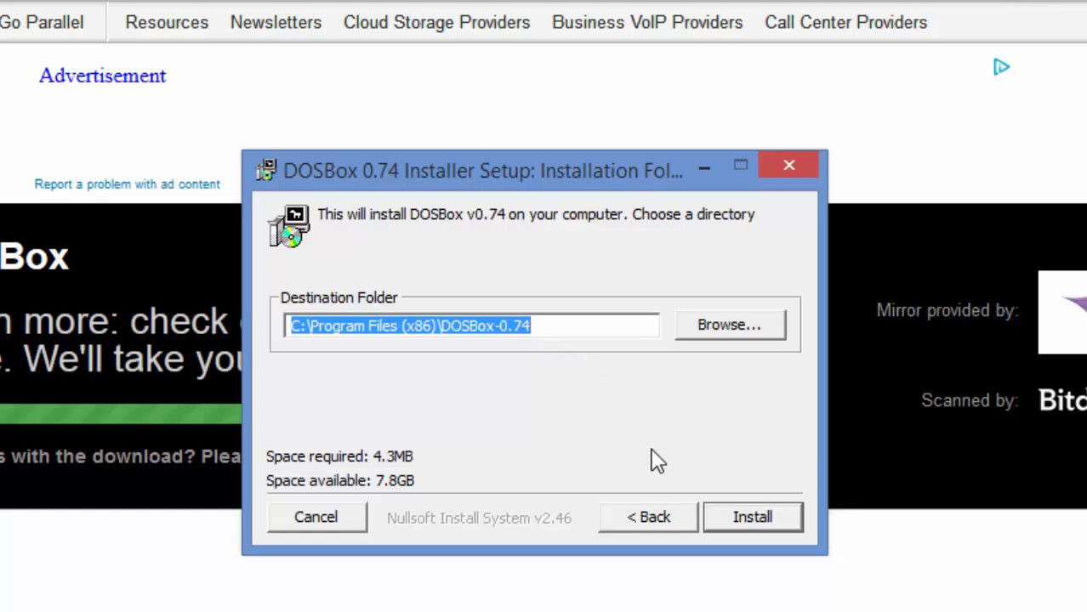
pyautogui.moveTo(735, 472)
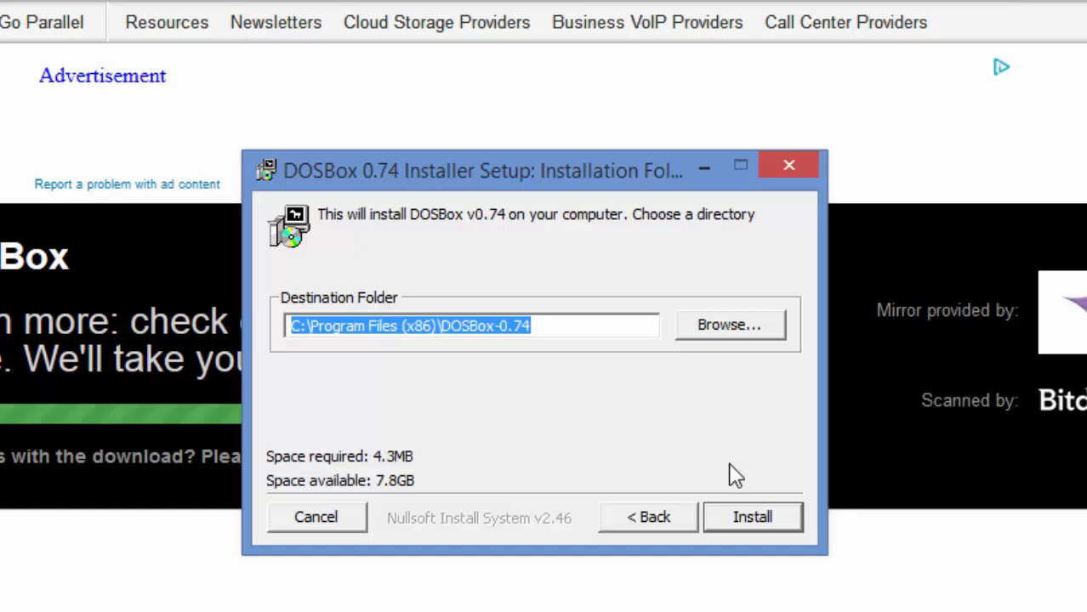
pyautogui.moveTo(706, 449)
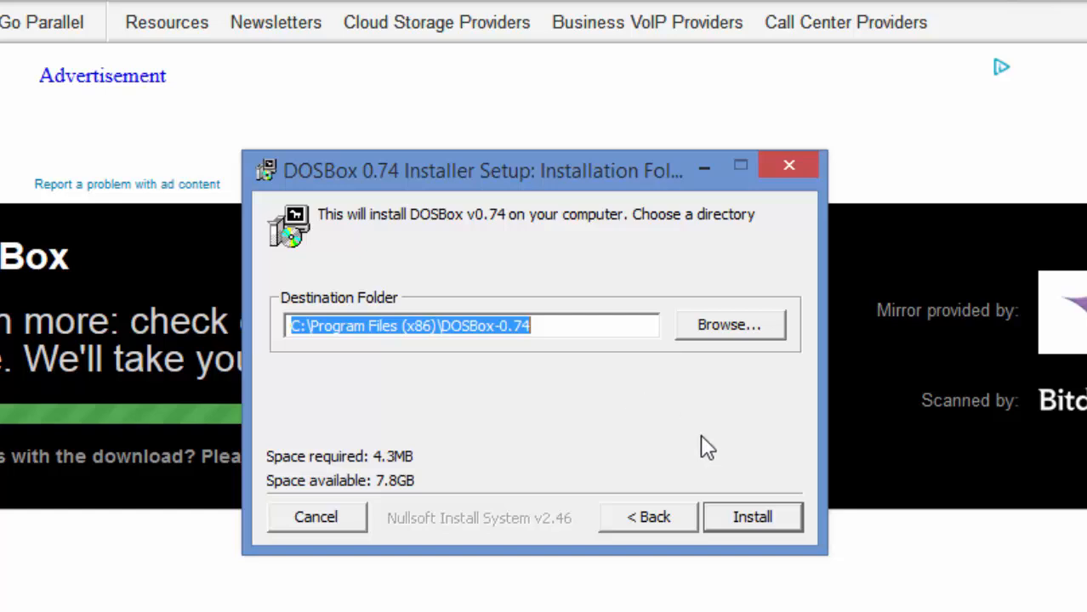
pyautogui.moveTo(755, 473)
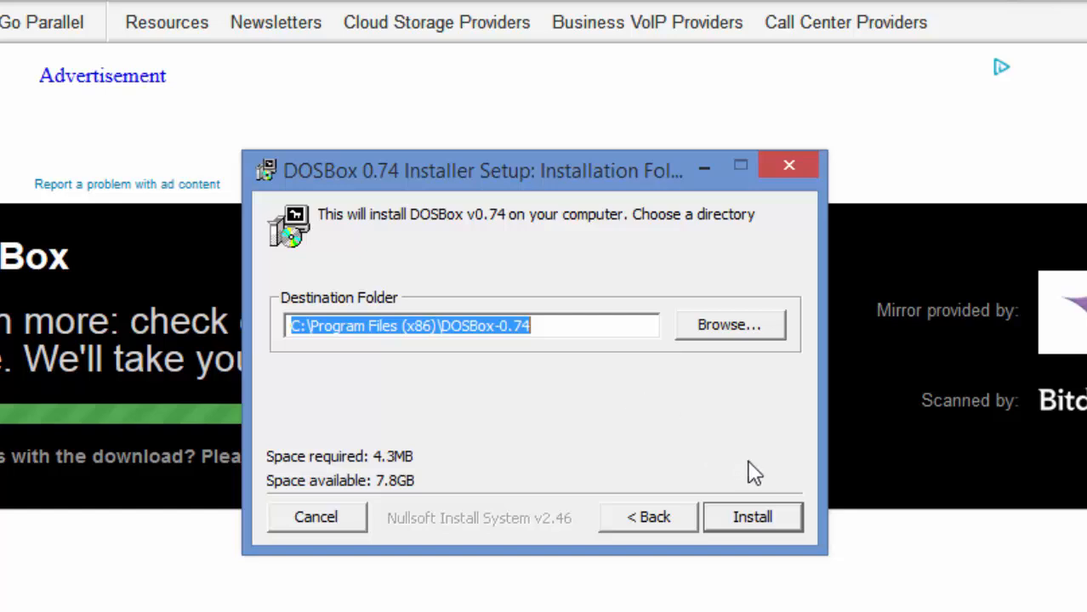
pyautogui.moveTo(735, 435)
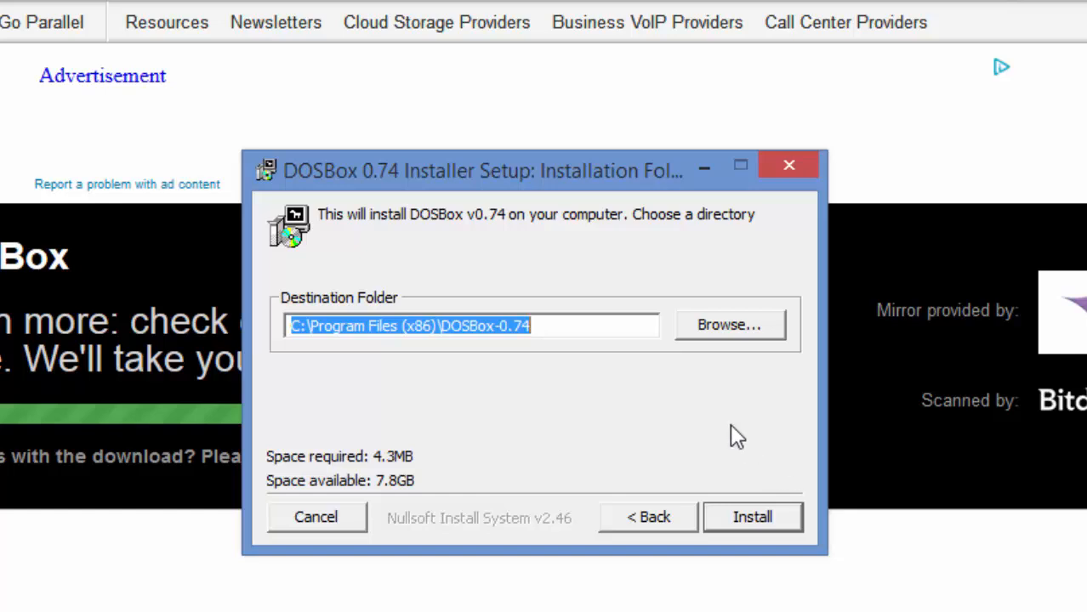
pyautogui.click(672, 414)
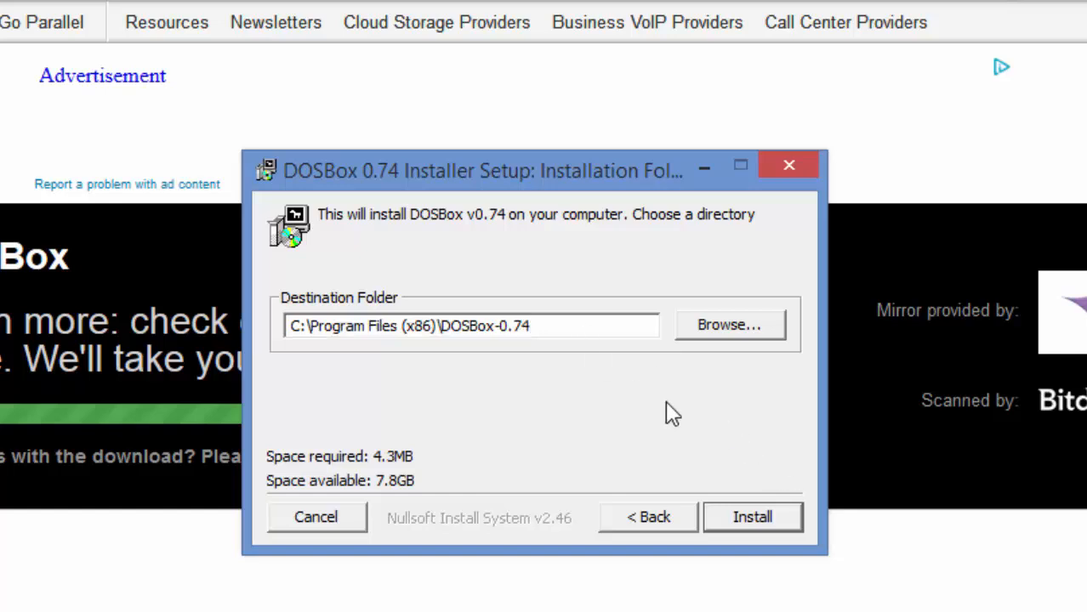
pyautogui.moveTo(786, 166)
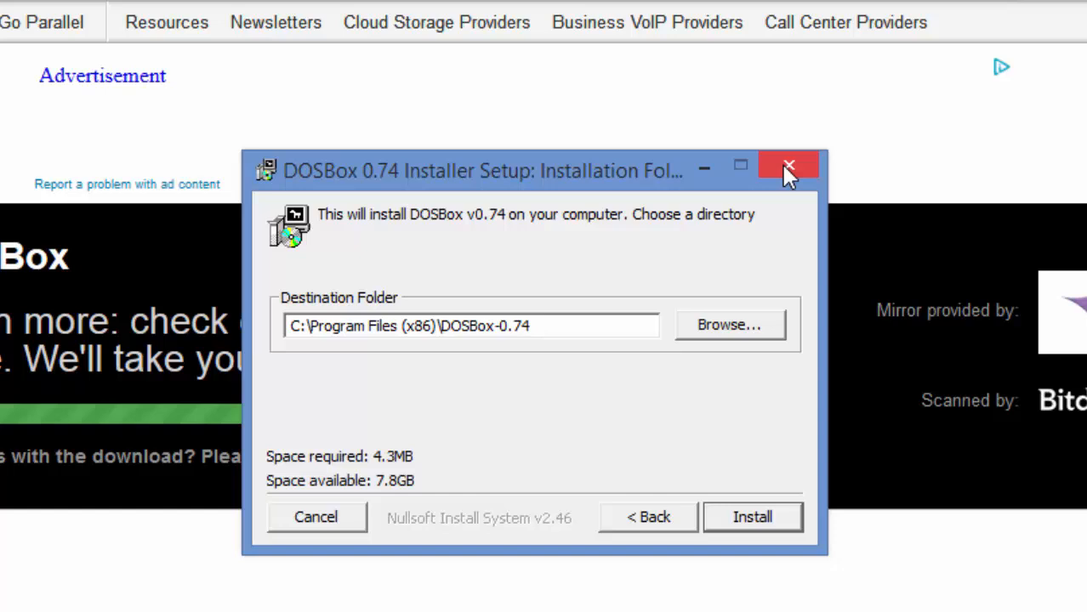
pyautogui.moveTo(790, 165)
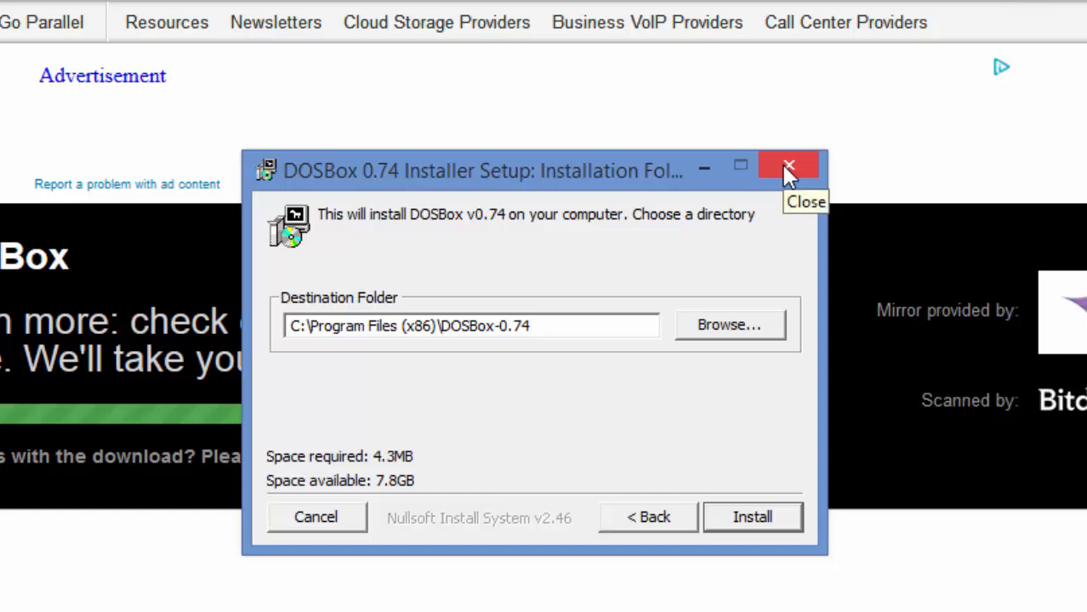
pyautogui.click(790, 165)
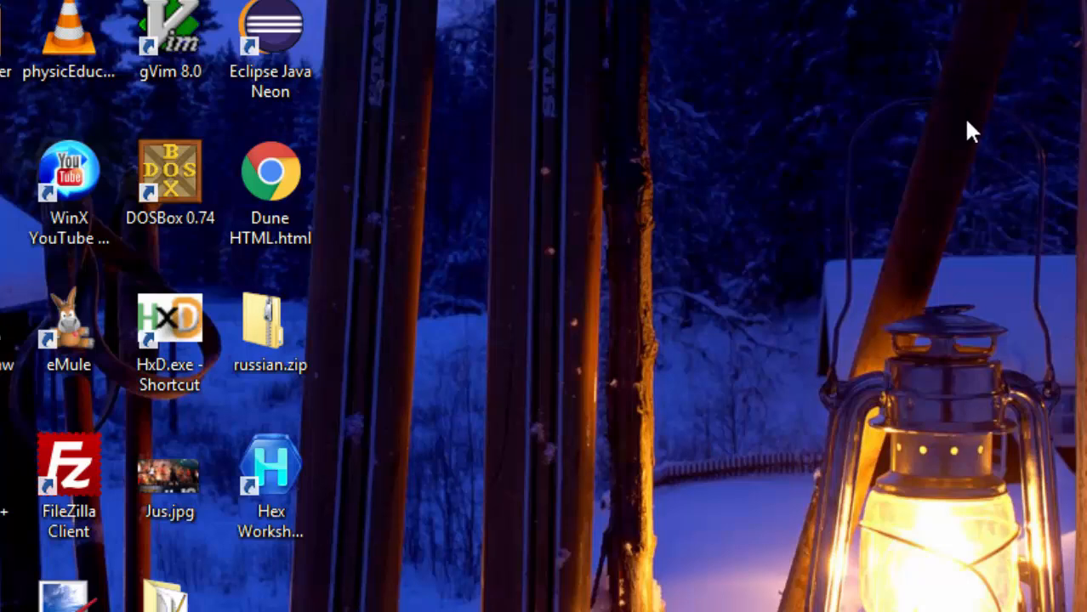
pyautogui.moveTo(422, 136)
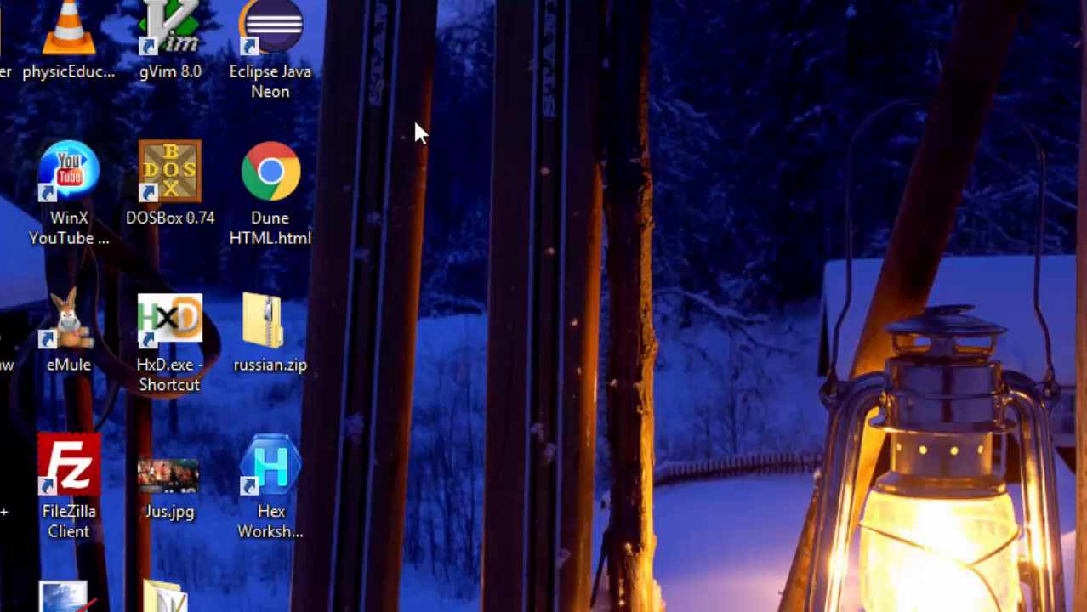
pyautogui.moveTo(381, 330)
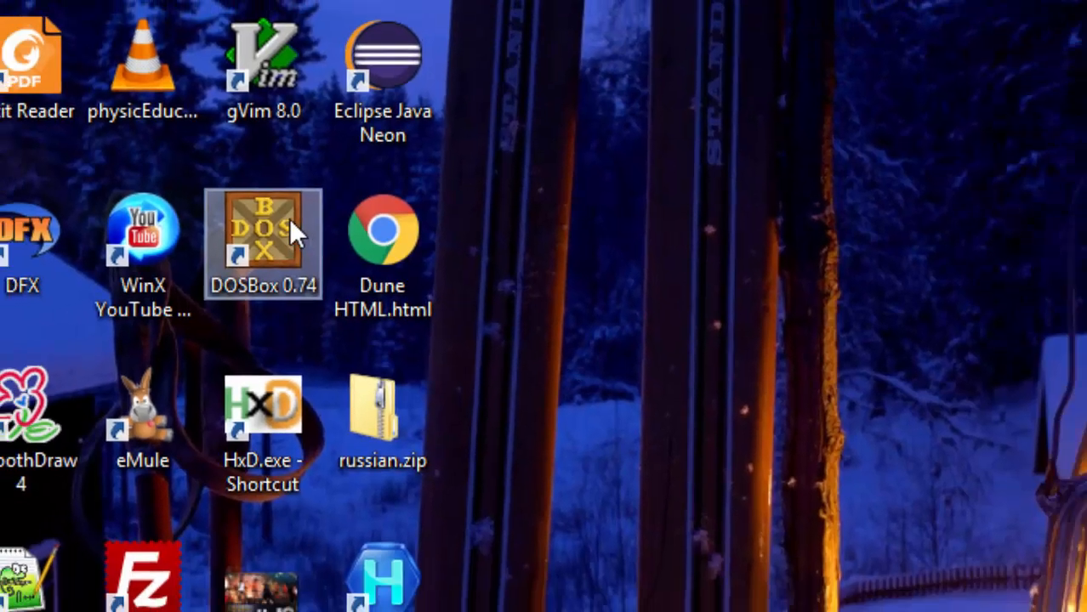
# - Launch DOSBox 0.74 from its desktop shortcut
pyautogui.doubleClick(262, 242)
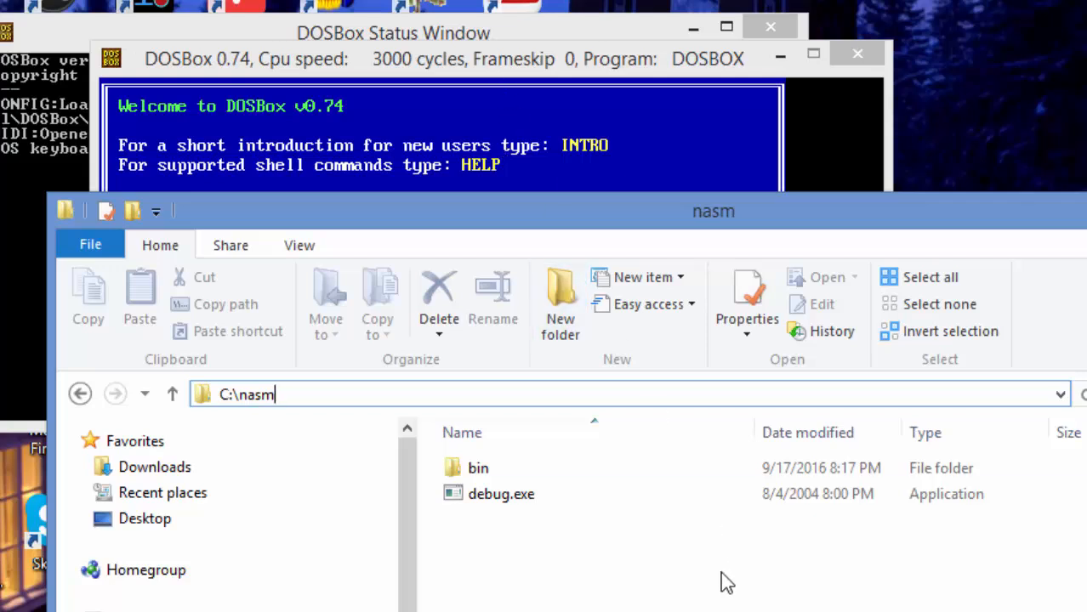
# - Navigate File Explorer to C:\nasm, showing the bin folder and debug.exe
pyautogui.click(500, 494)
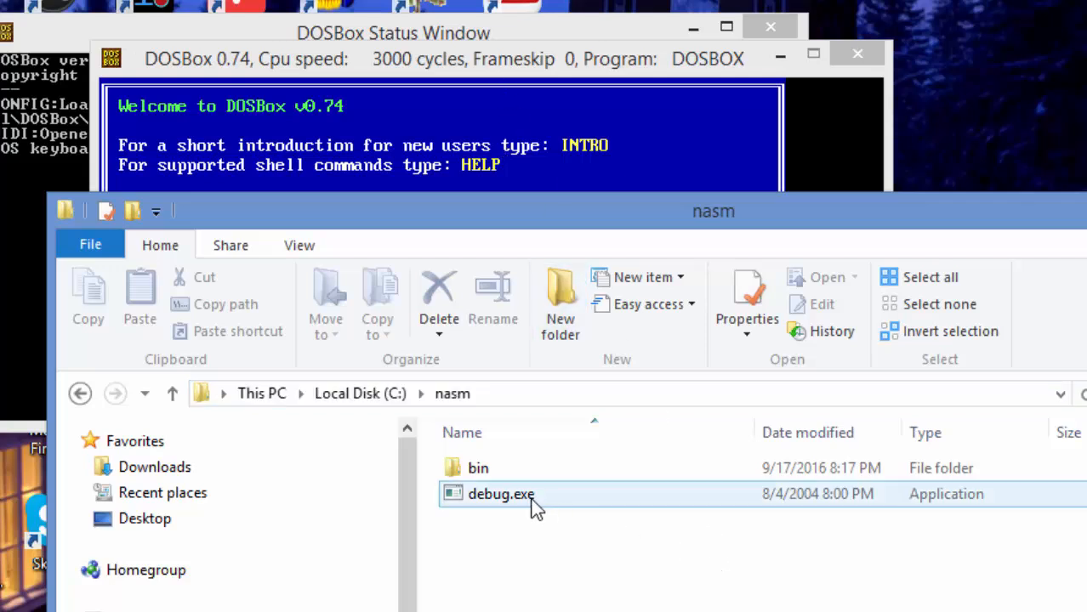
pyautogui.moveTo(510, 502)
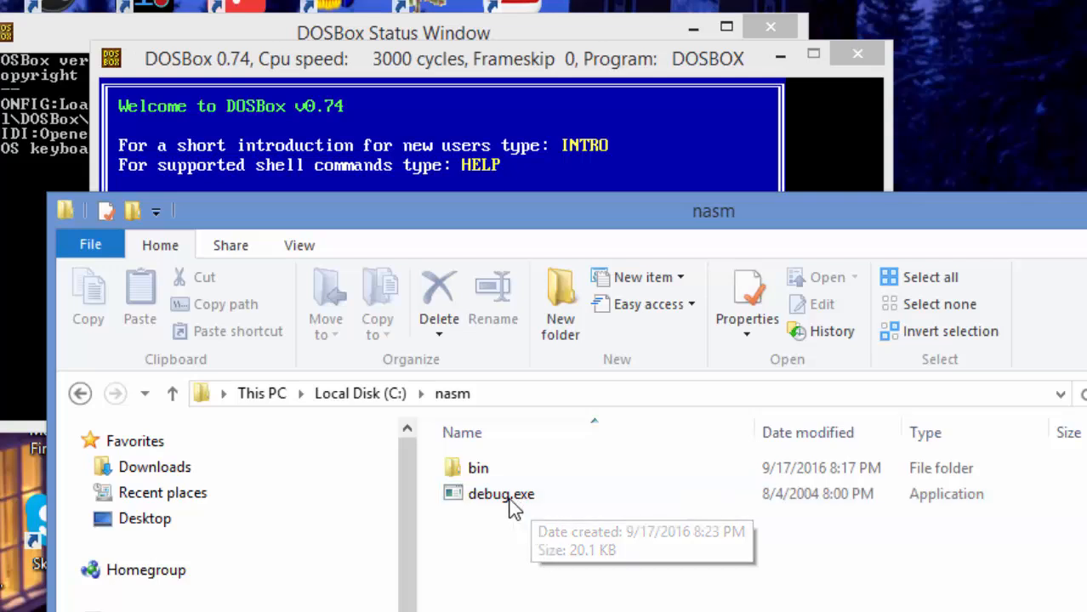
pyautogui.moveTo(429, 65)
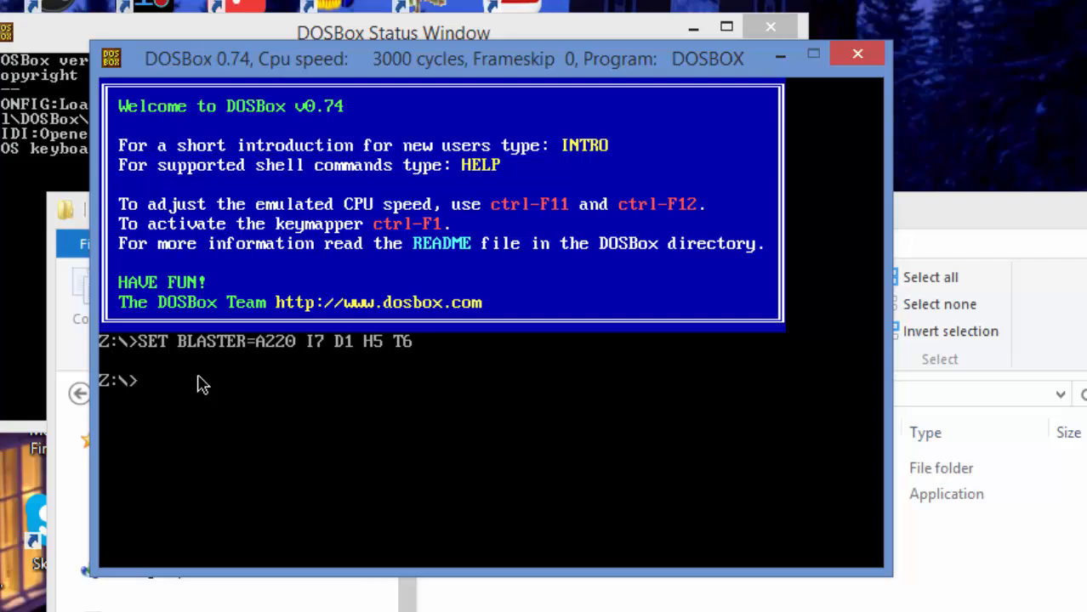
# - Enter 'mount c c:\nasm' at the Z: prompt to mount the folder as drive C
pyautogui.write('mou')
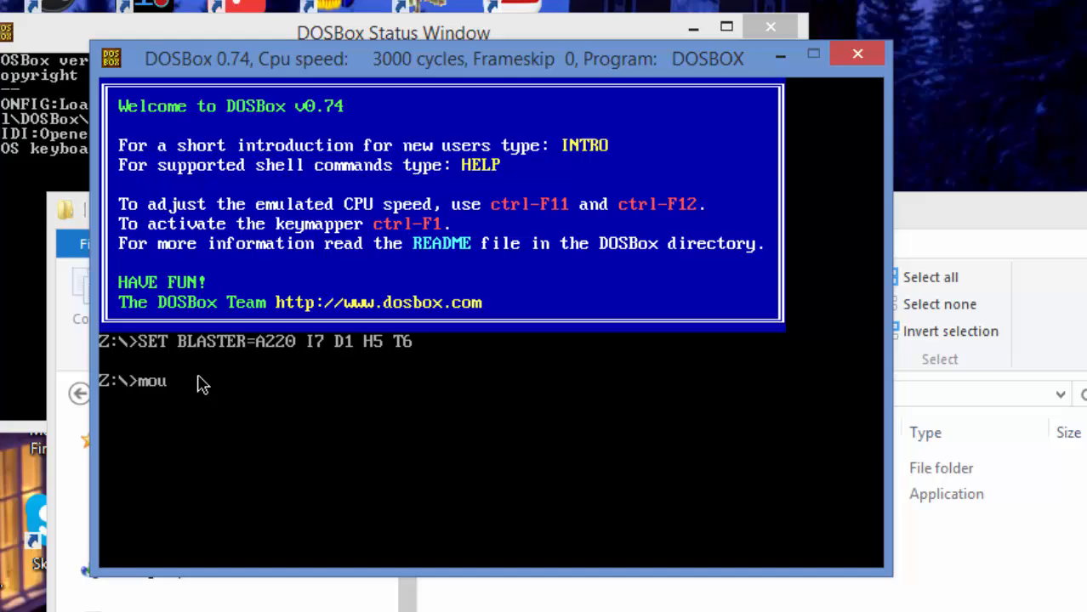
pyautogui.write('nt')
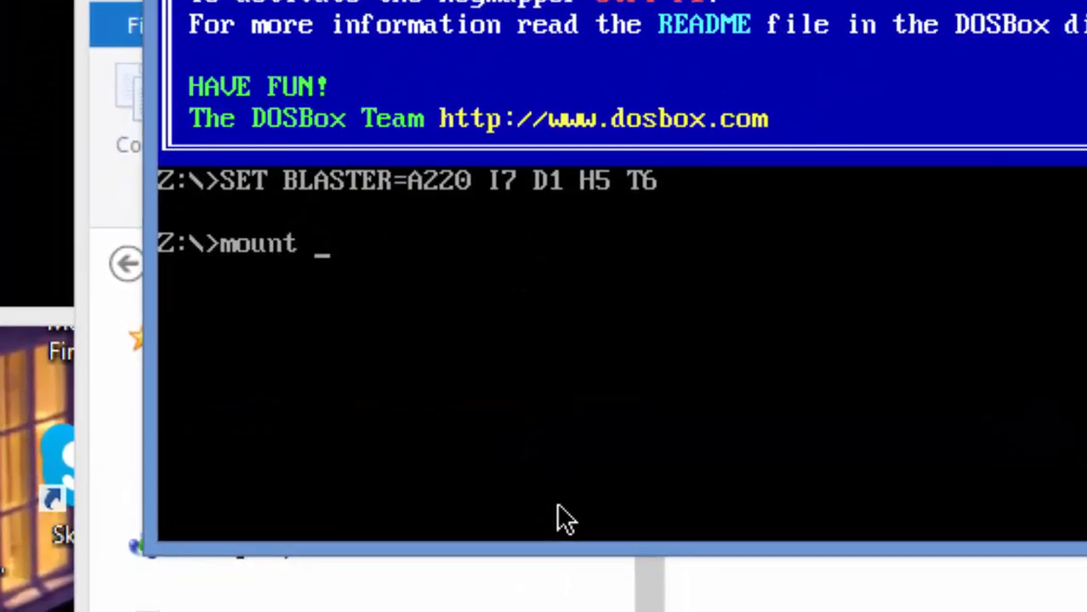
pyautogui.write('c')
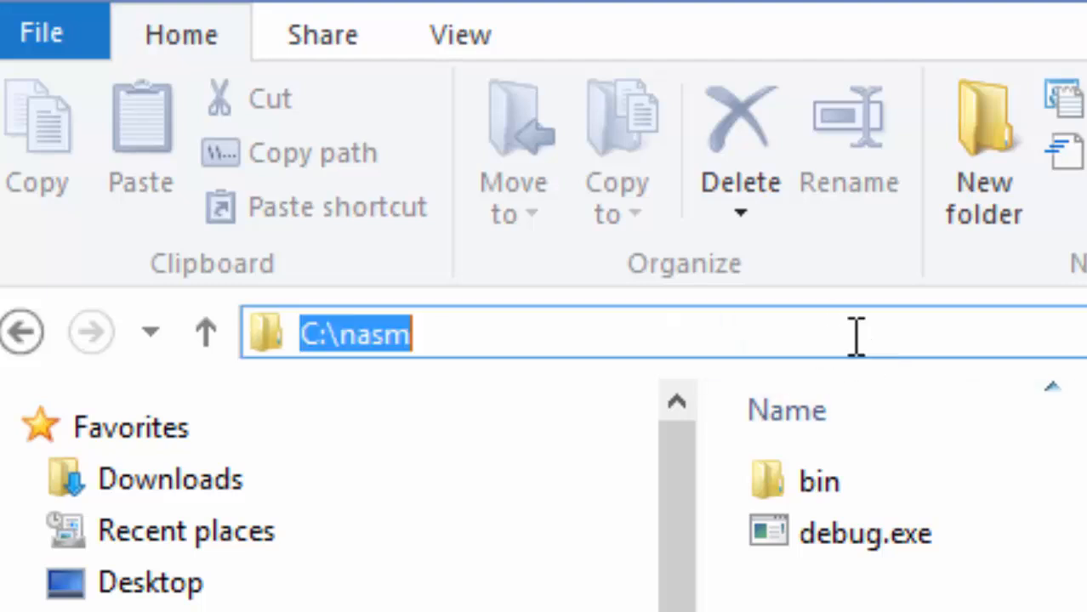
pyautogui.moveTo(621, 110)
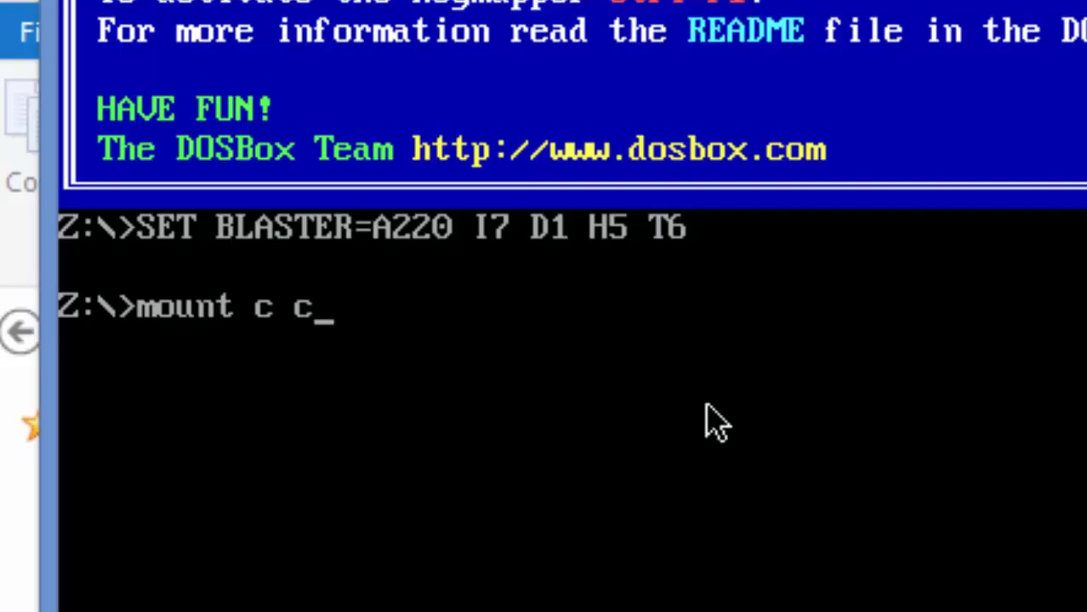
pyautogui.write(':\\')
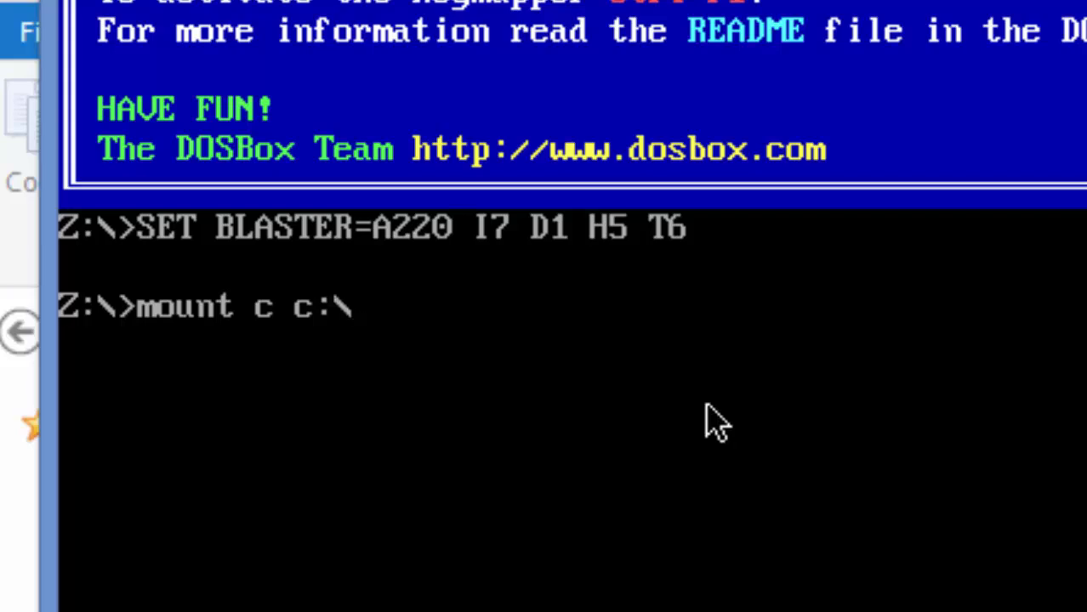
pyautogui.write('nasm')
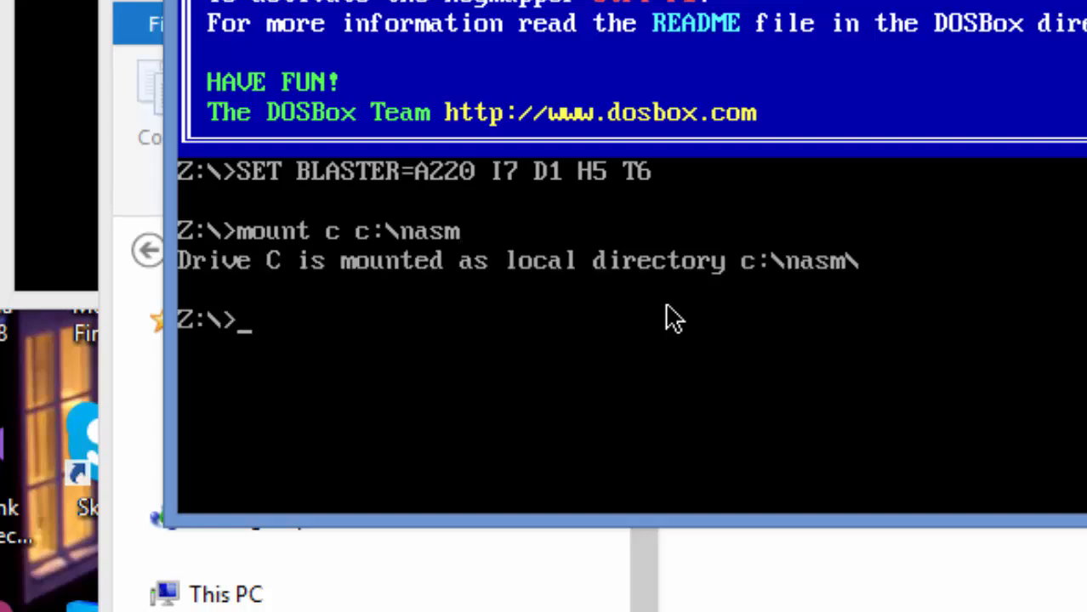
pyautogui.moveTo(363, 332)
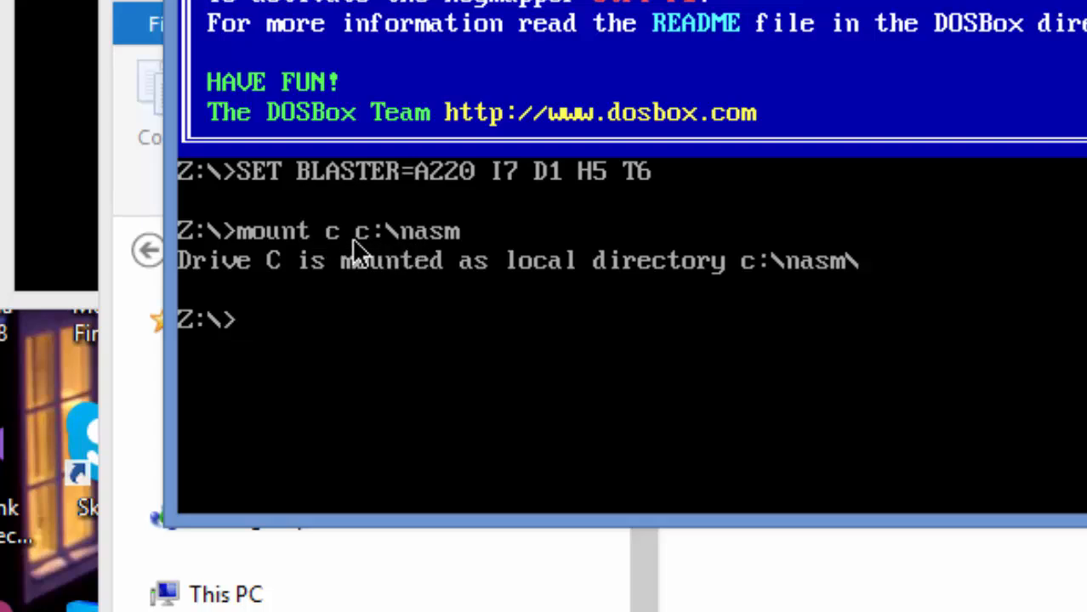
pyautogui.moveTo(609, 305)
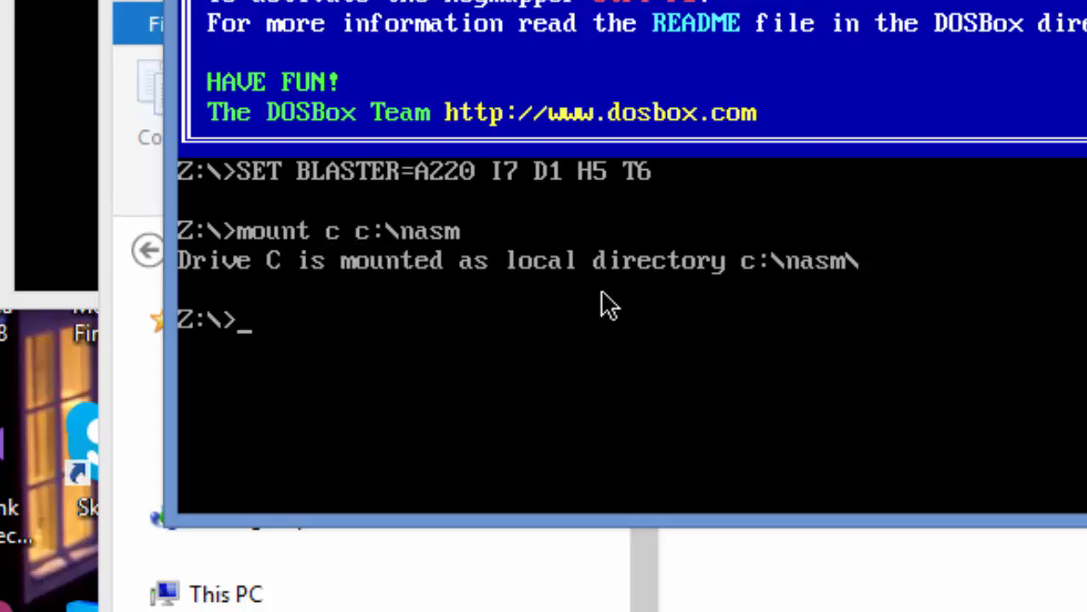
pyautogui.moveTo(417, 293)
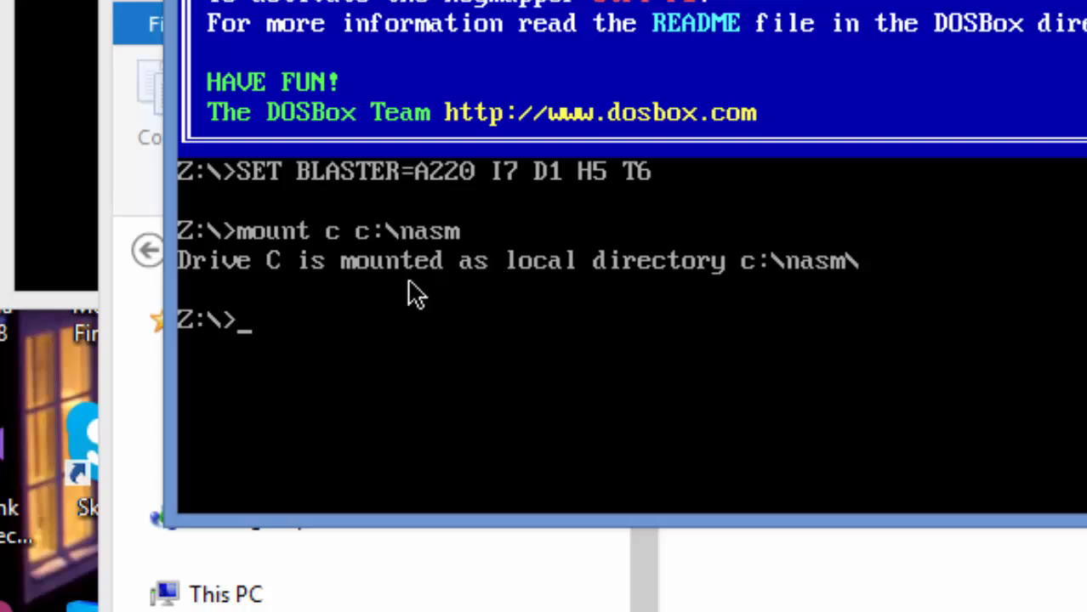
pyautogui.moveTo(470, 307)
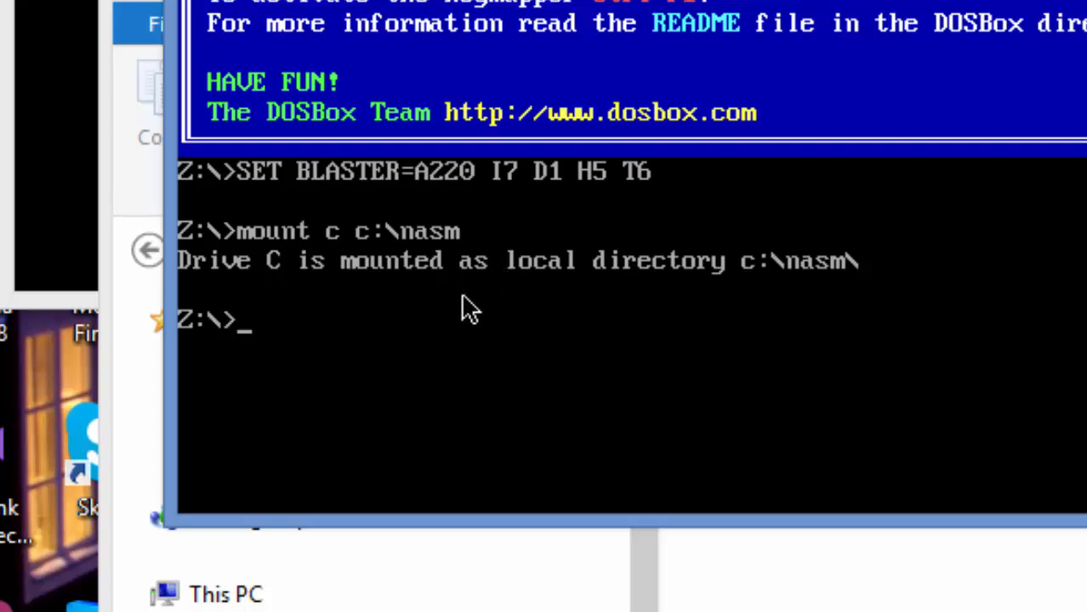
pyautogui.moveTo(786, 286)
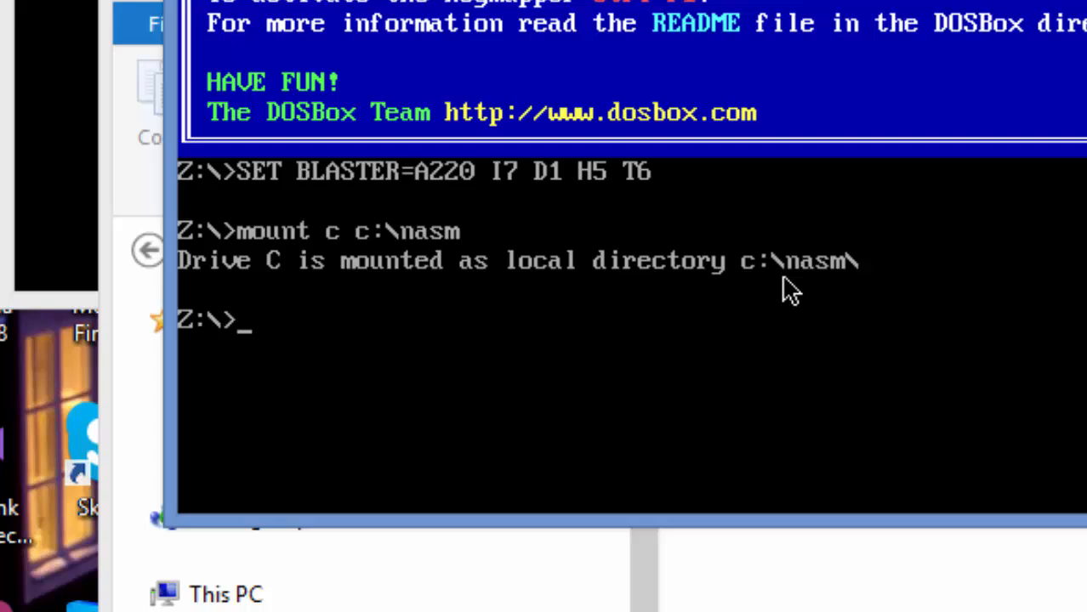
pyautogui.moveTo(476, 310)
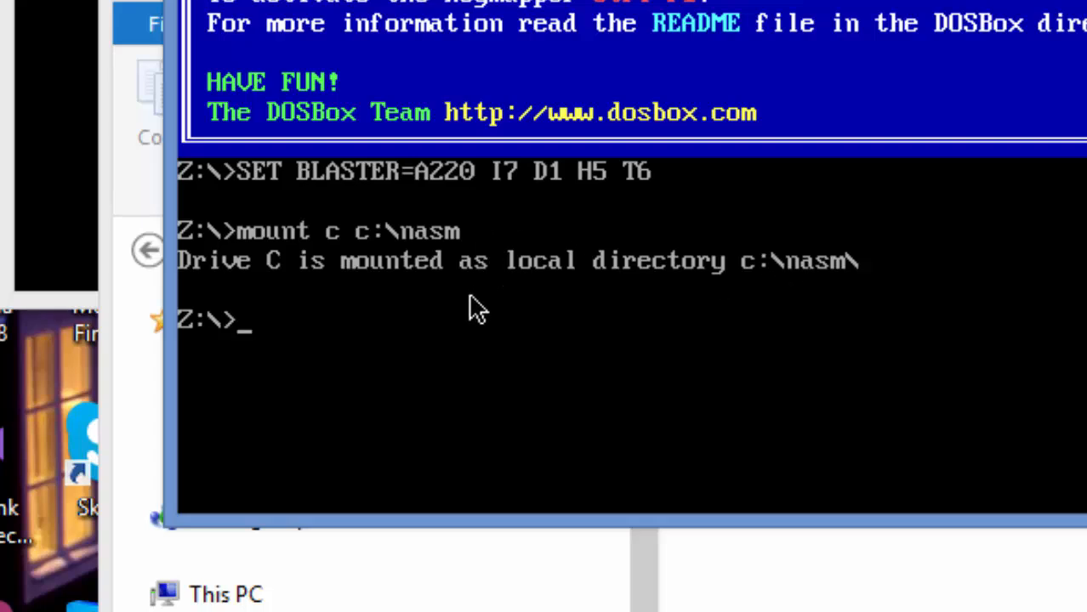
pyautogui.moveTo(262, 350)
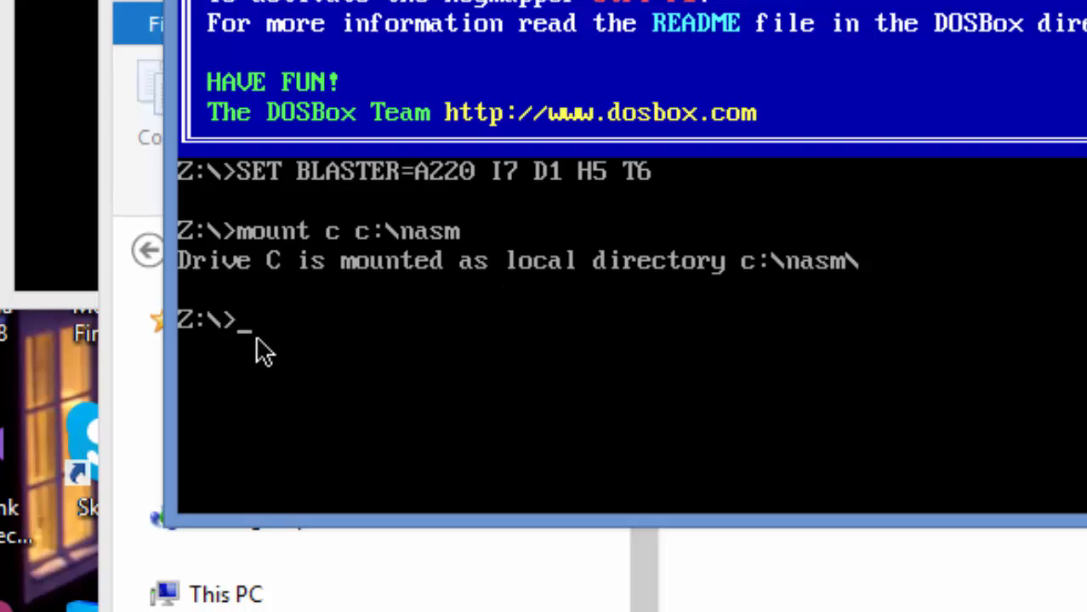
pyautogui.moveTo(357, 255)
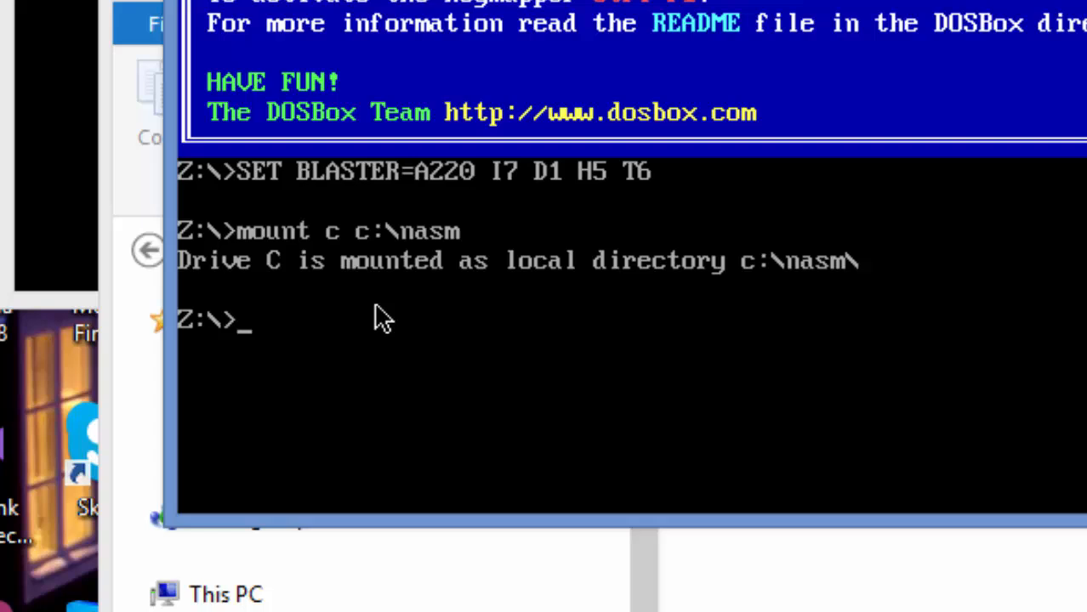
# - Switch to drive C and run dir, listing the BIN folder and DEBUG.EXE
pyautogui.write('c')
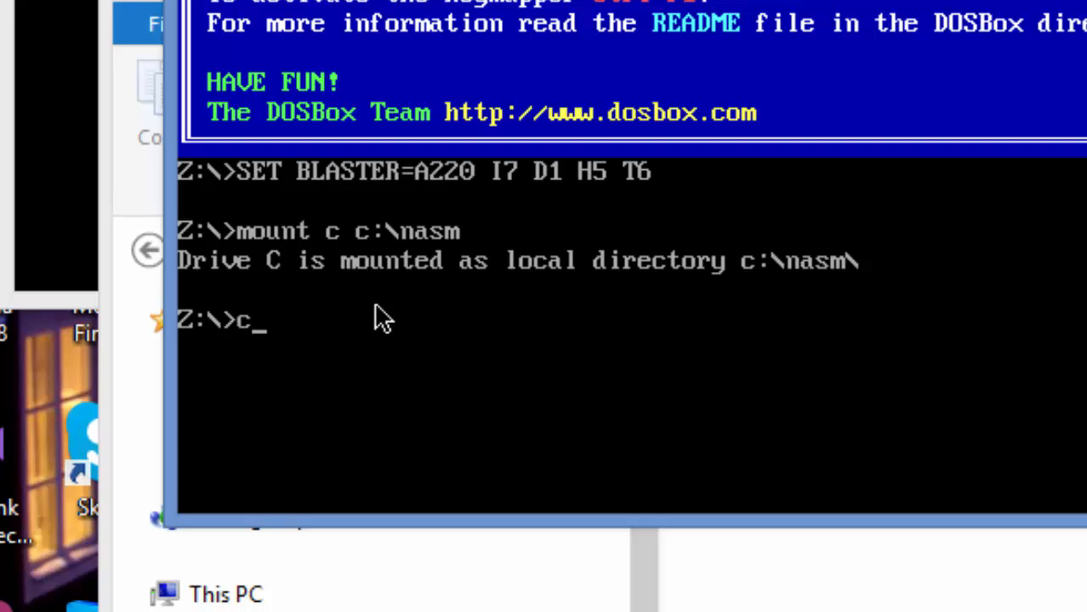
pyautogui.write(':')
pyautogui.write('d')
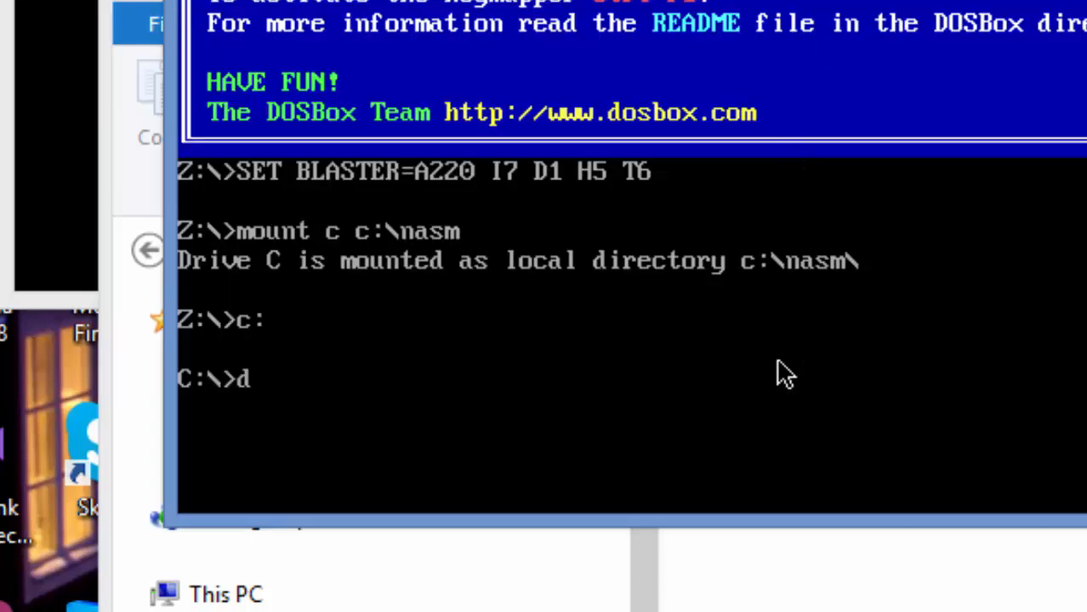
pyautogui.write('ir')
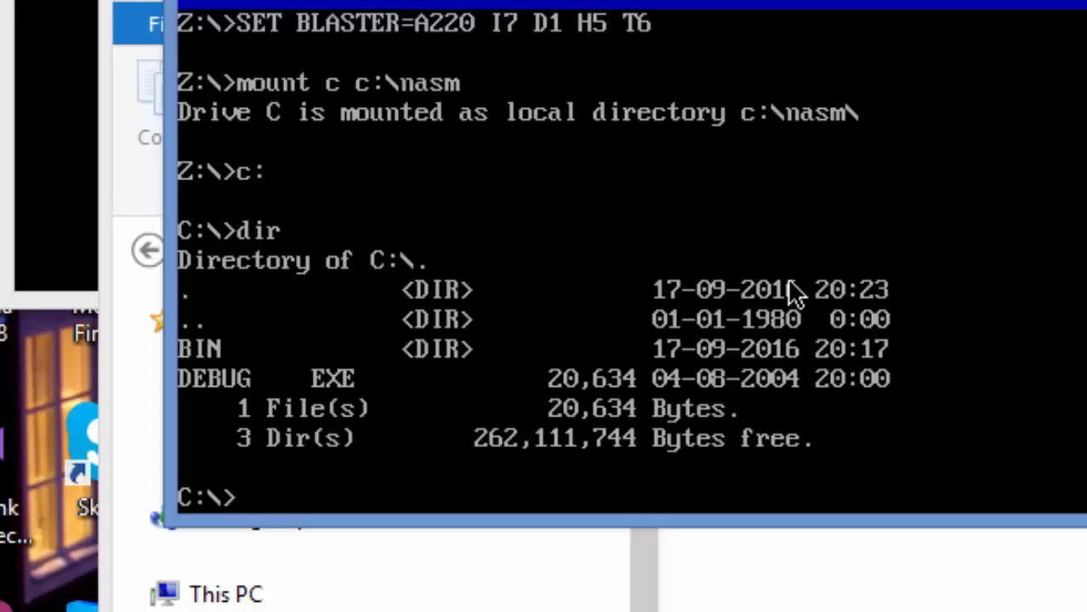
pyautogui.moveTo(366, 388)
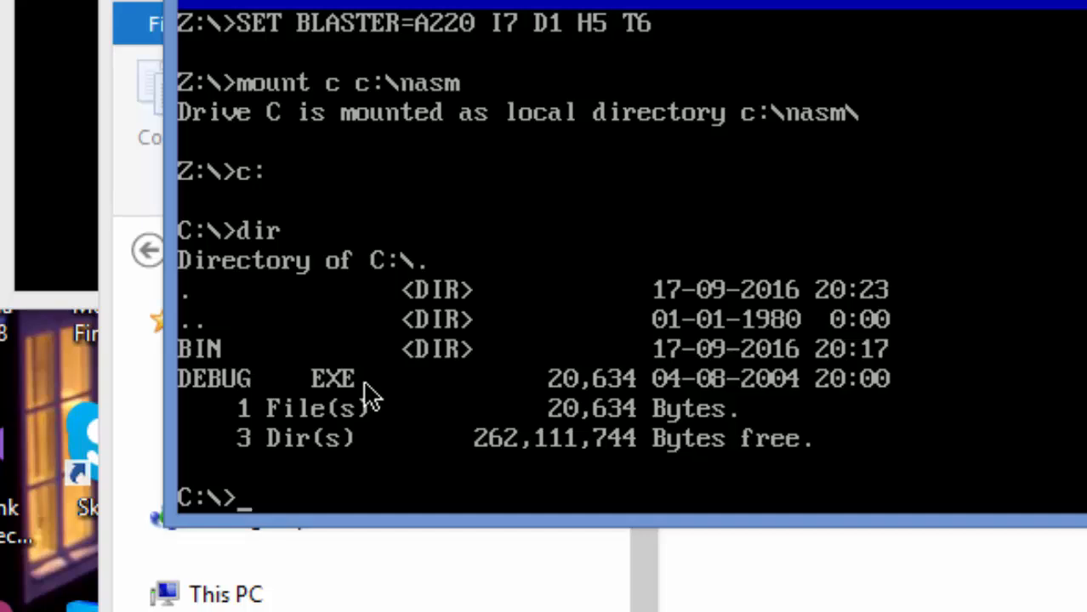
pyautogui.moveTo(694, 388)
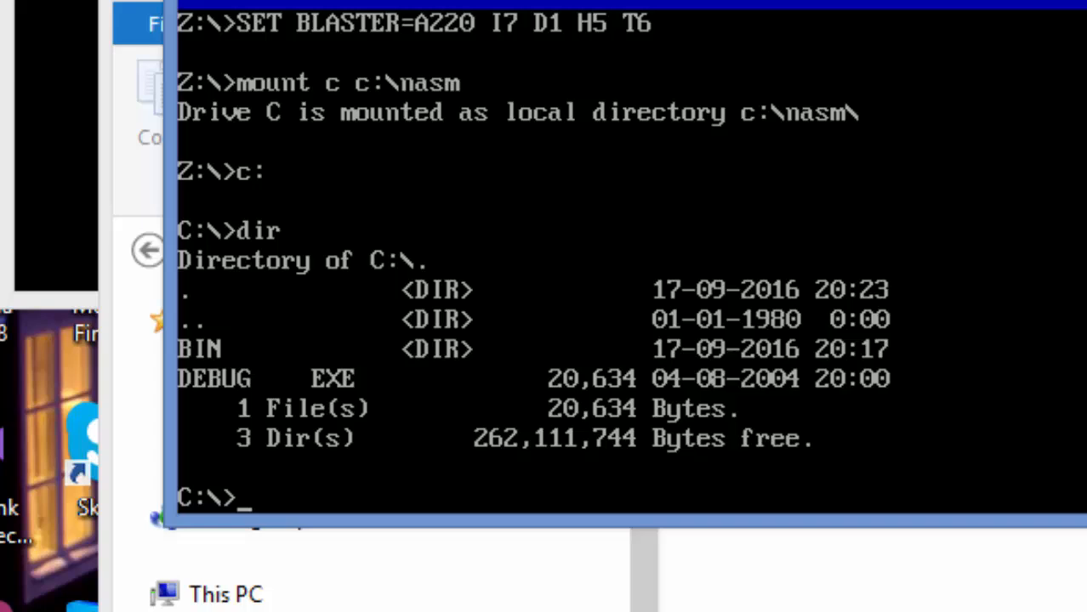
pyautogui.moveTo(808, 175)
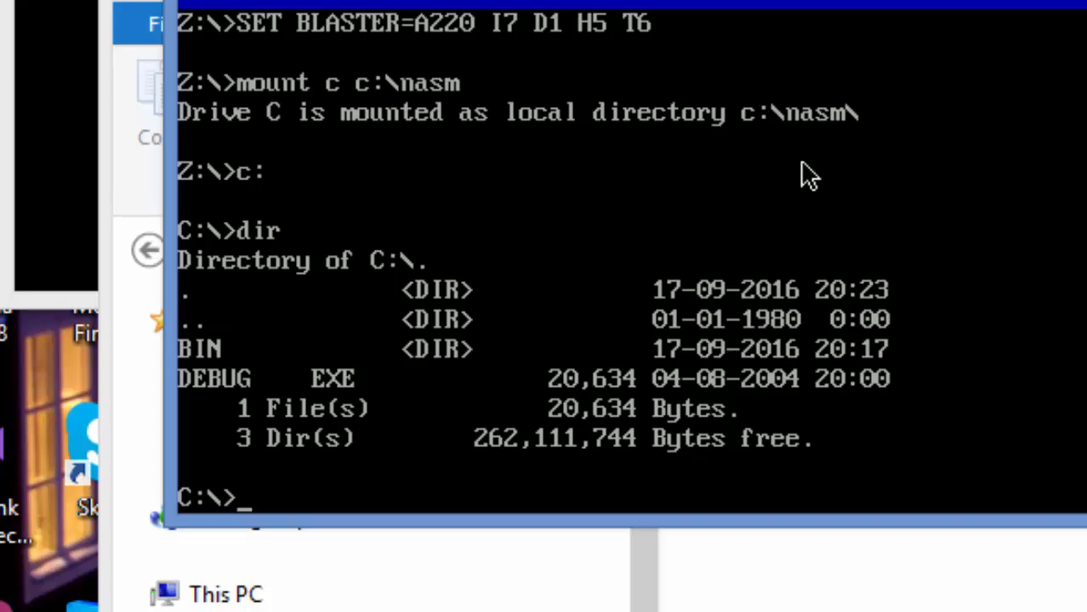